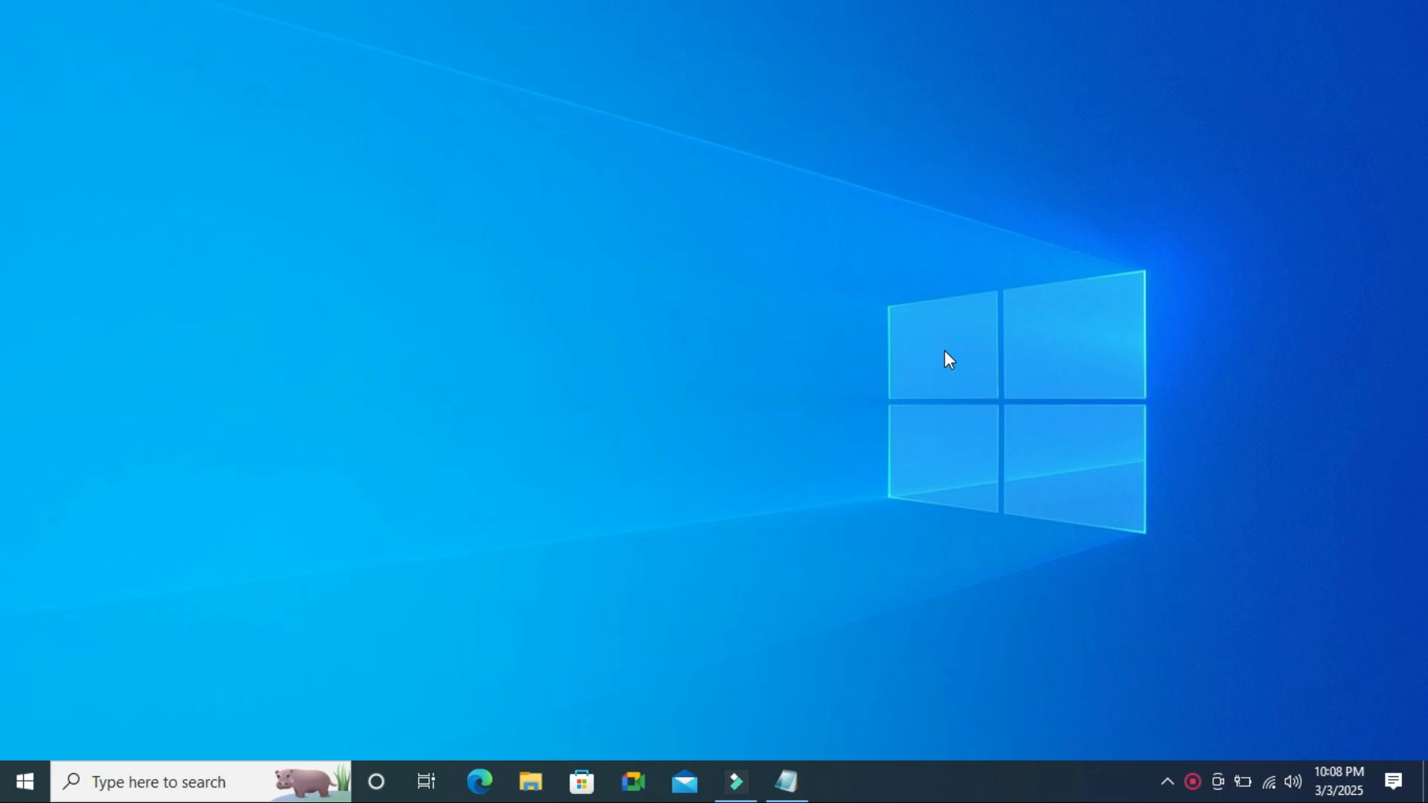
mouse_move(497, 628)
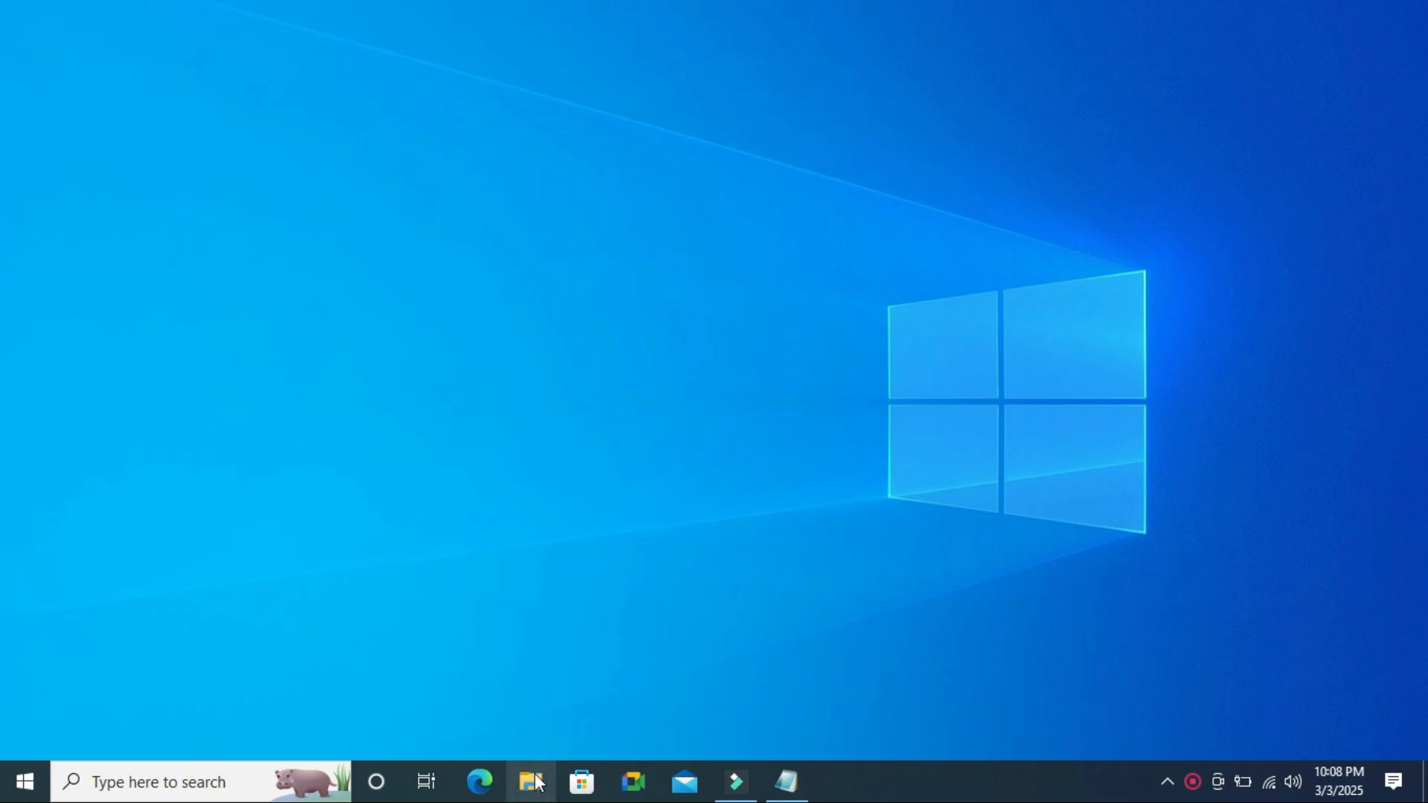
Step: Bring up This PC in File Explorer, listing the drives including locked Local Disks E: and H:
left_click(532, 782)
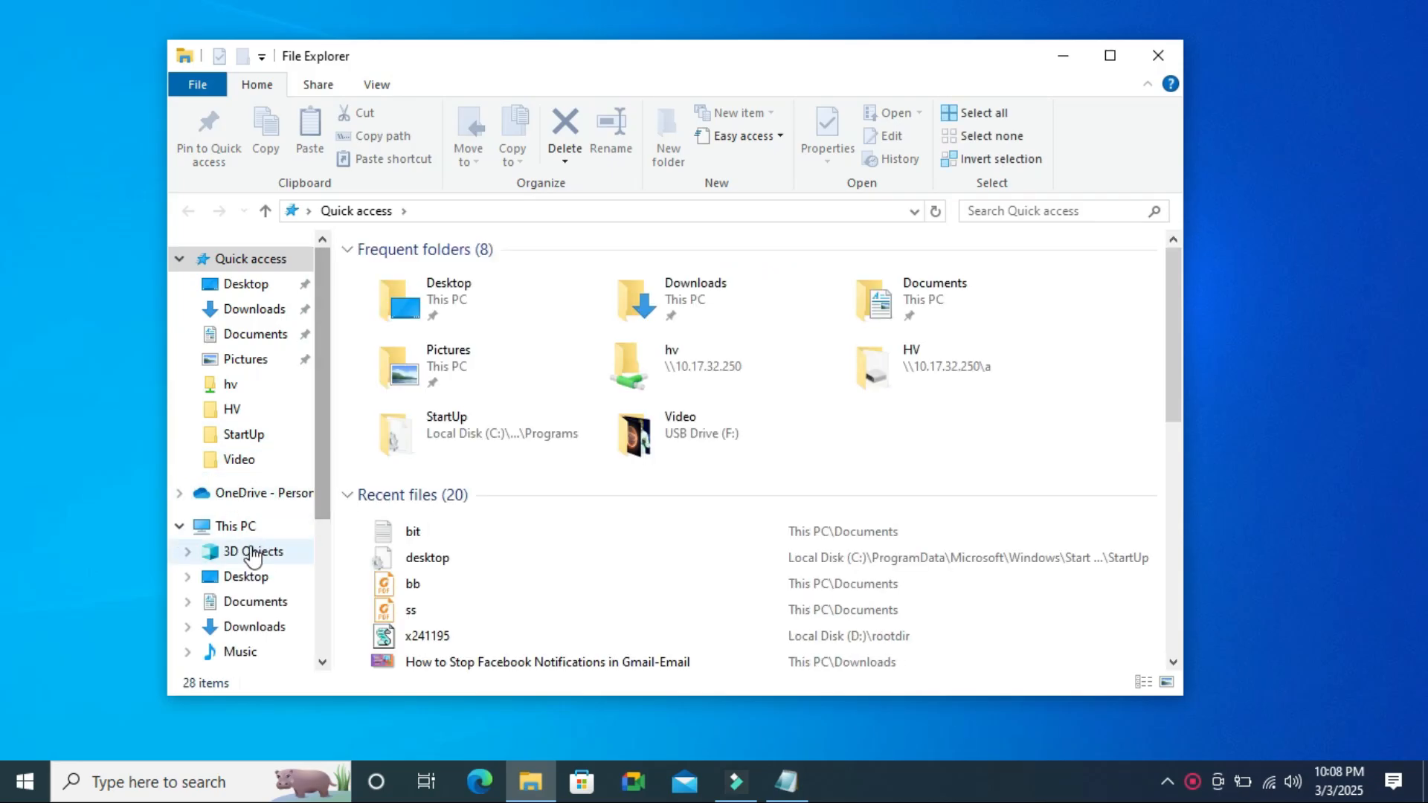
left_click(235, 526)
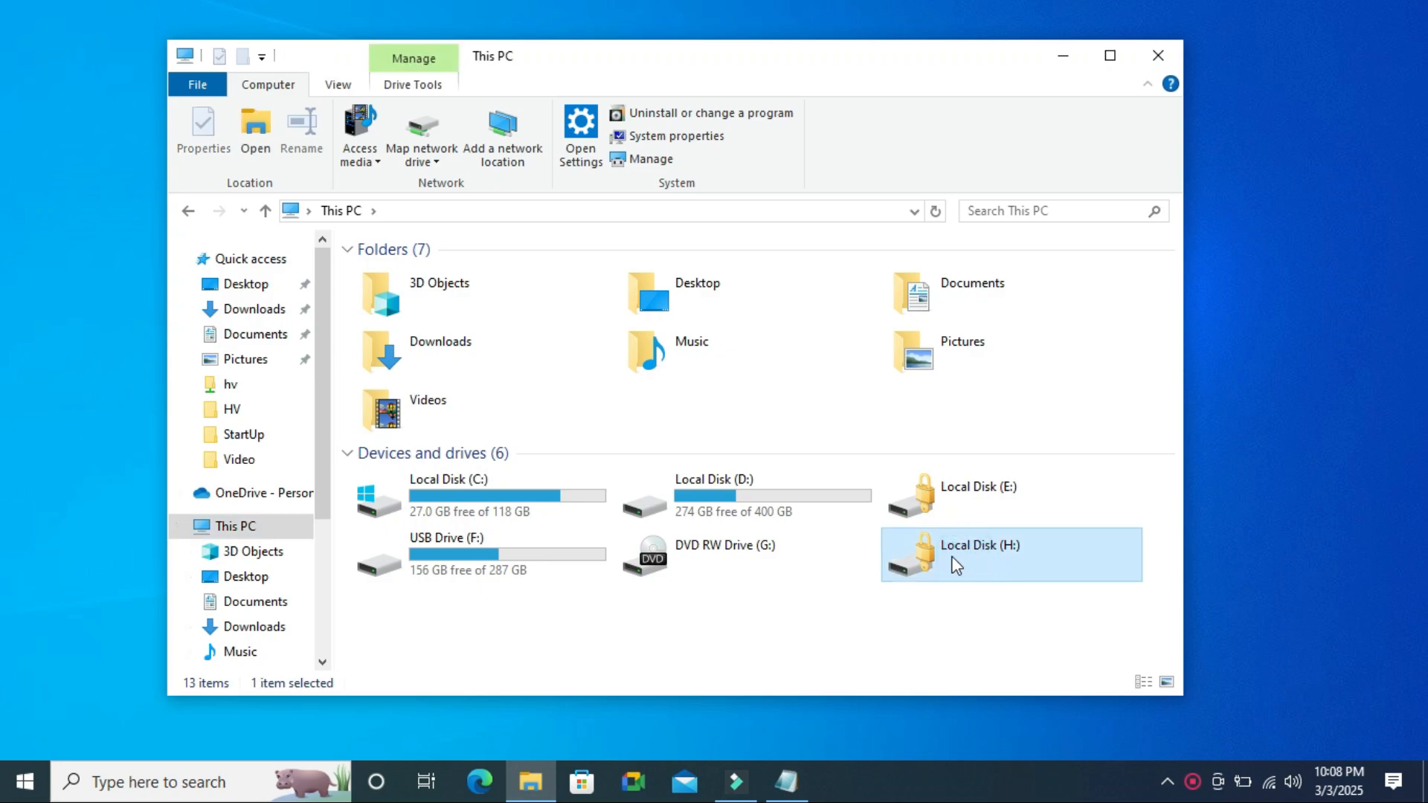
mouse_move(1001, 570)
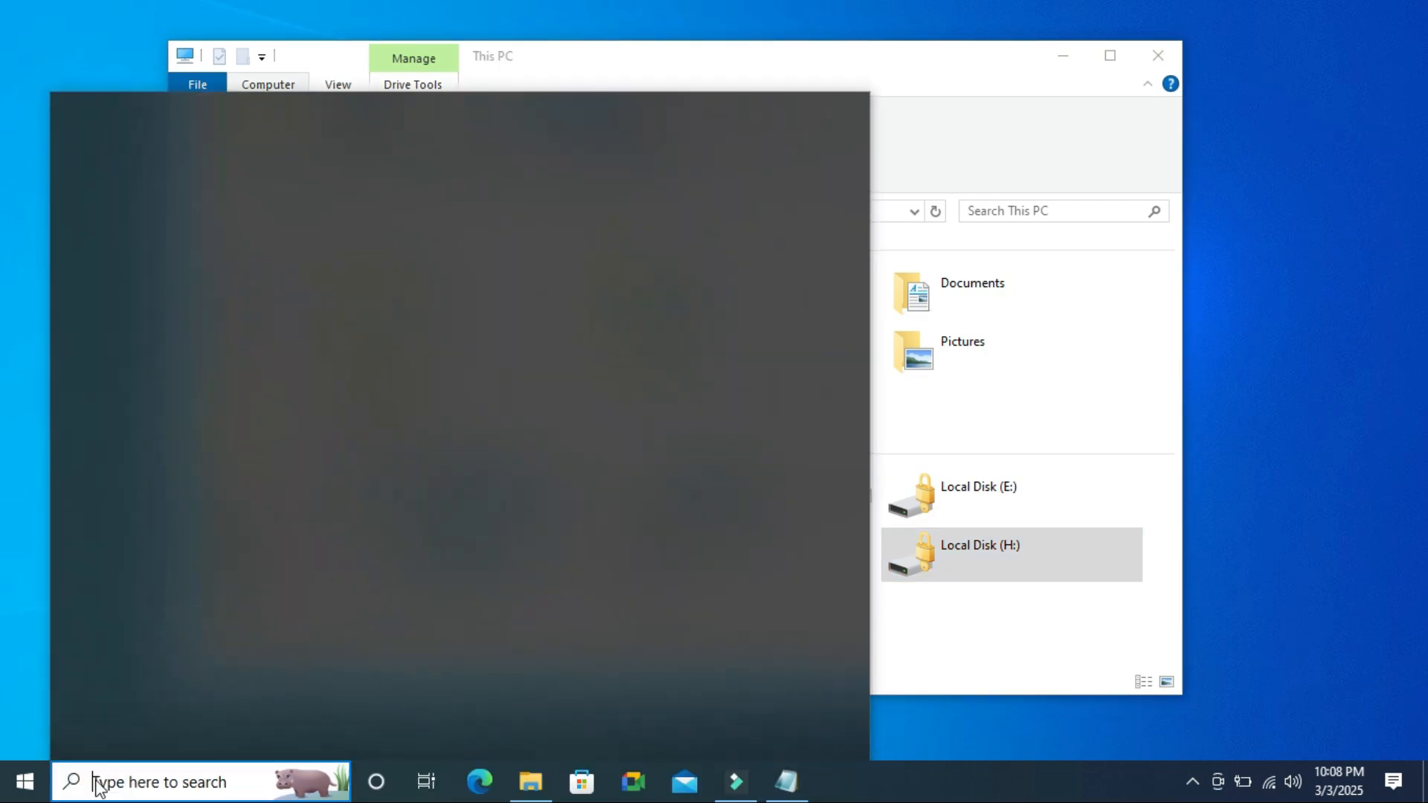
Step: Search for cmd and launch Command Prompt as administrator
type("cmd")
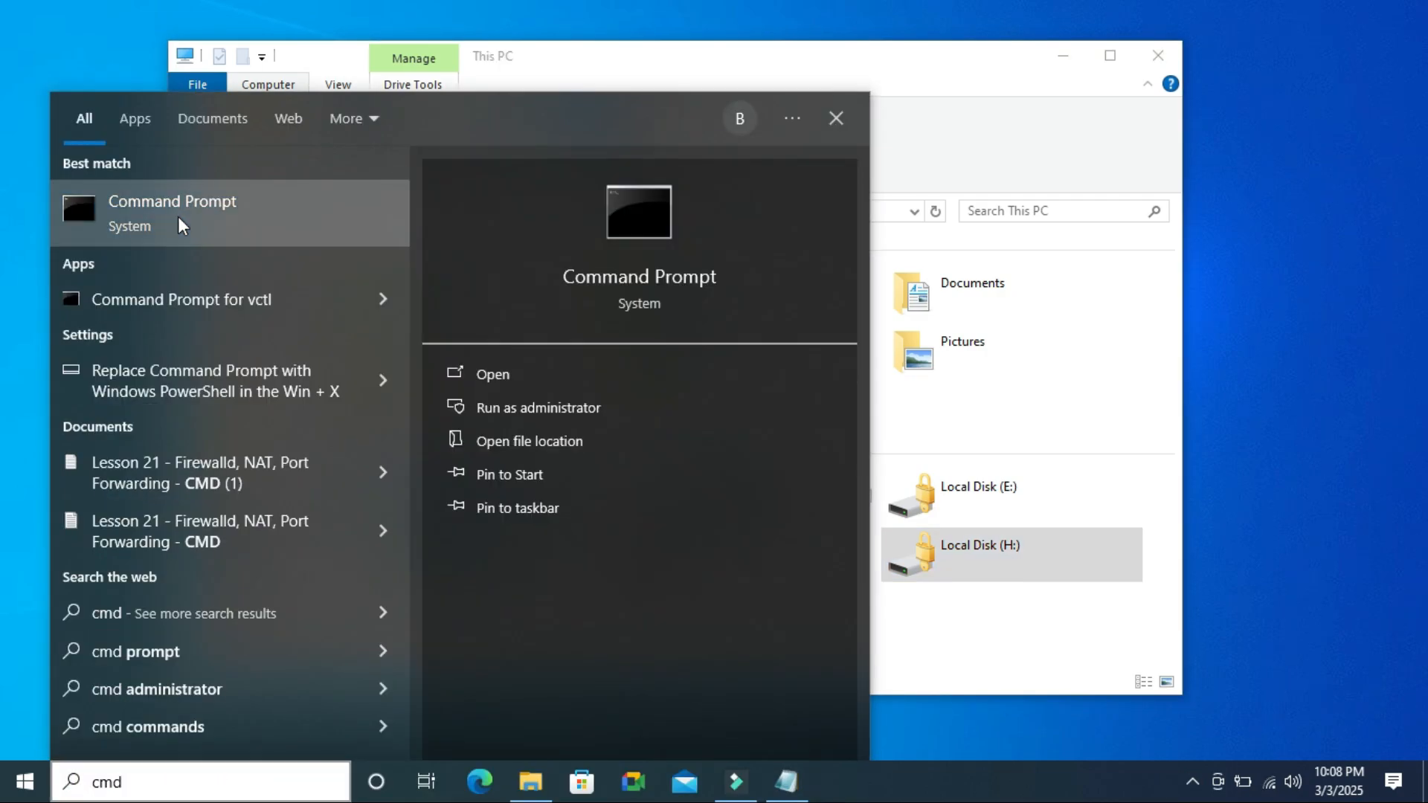
right_click(184, 223)
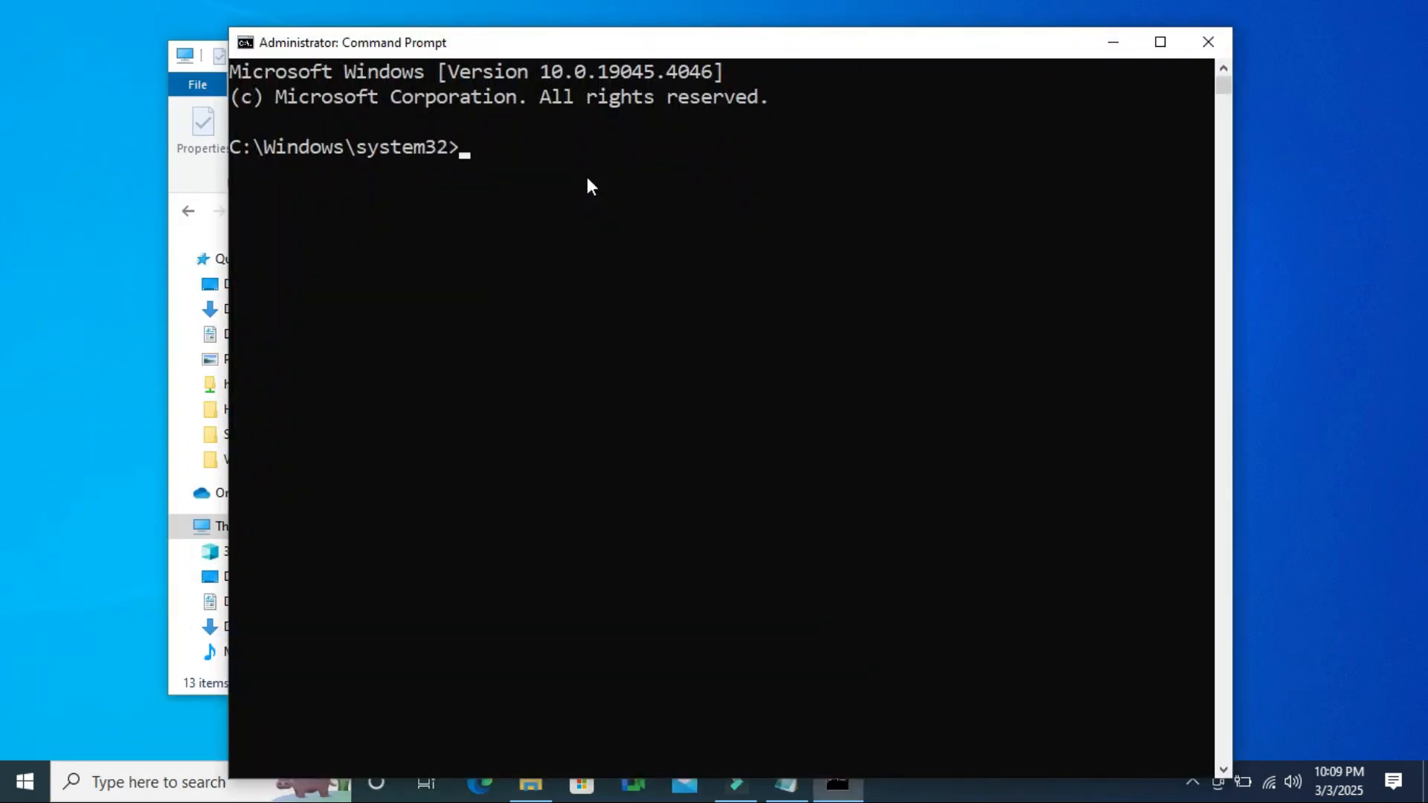
Step: Start DiskPart and list the disks, Disk 0 (931 GB) and Disk 1 (119 GB)
type("diskpart")
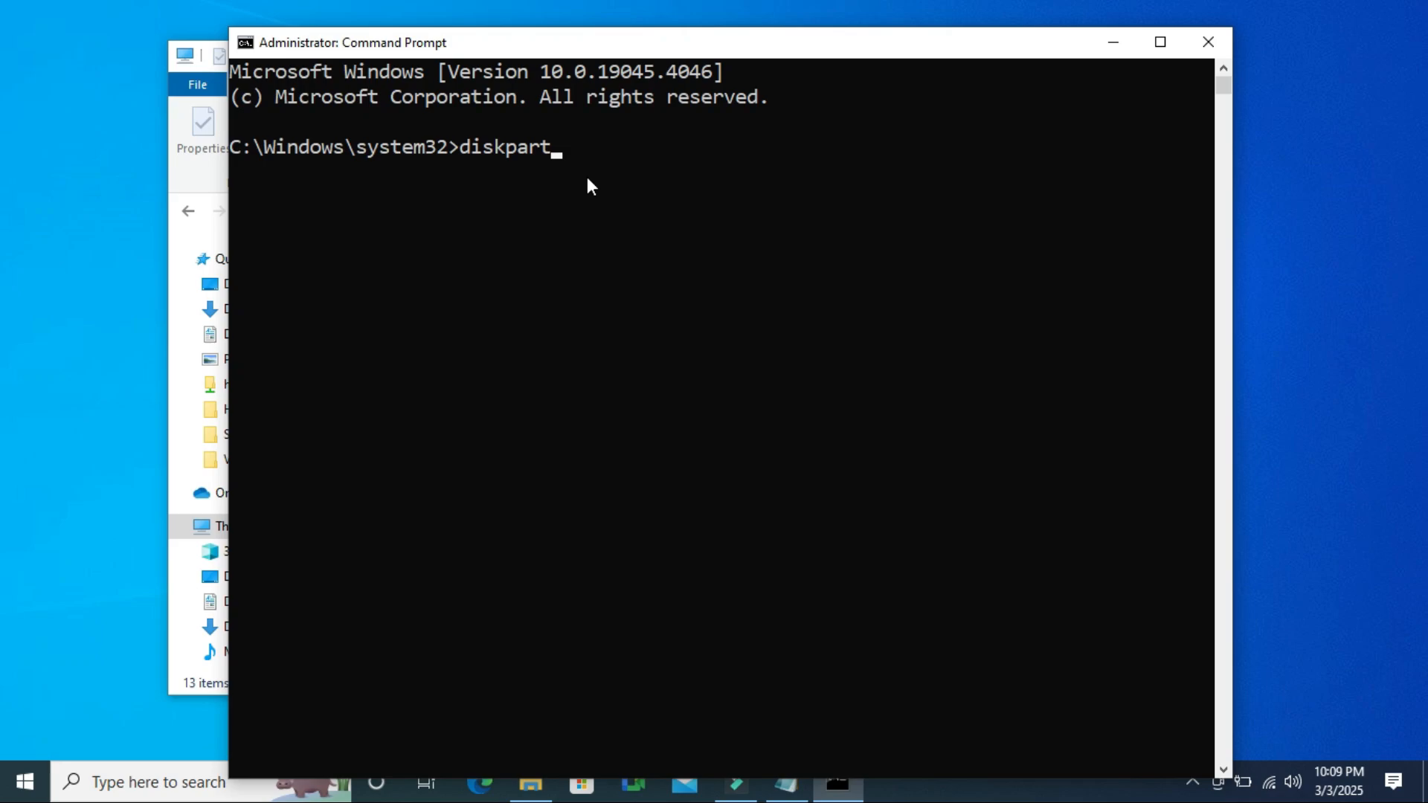
key("Enter")
type("list disk")
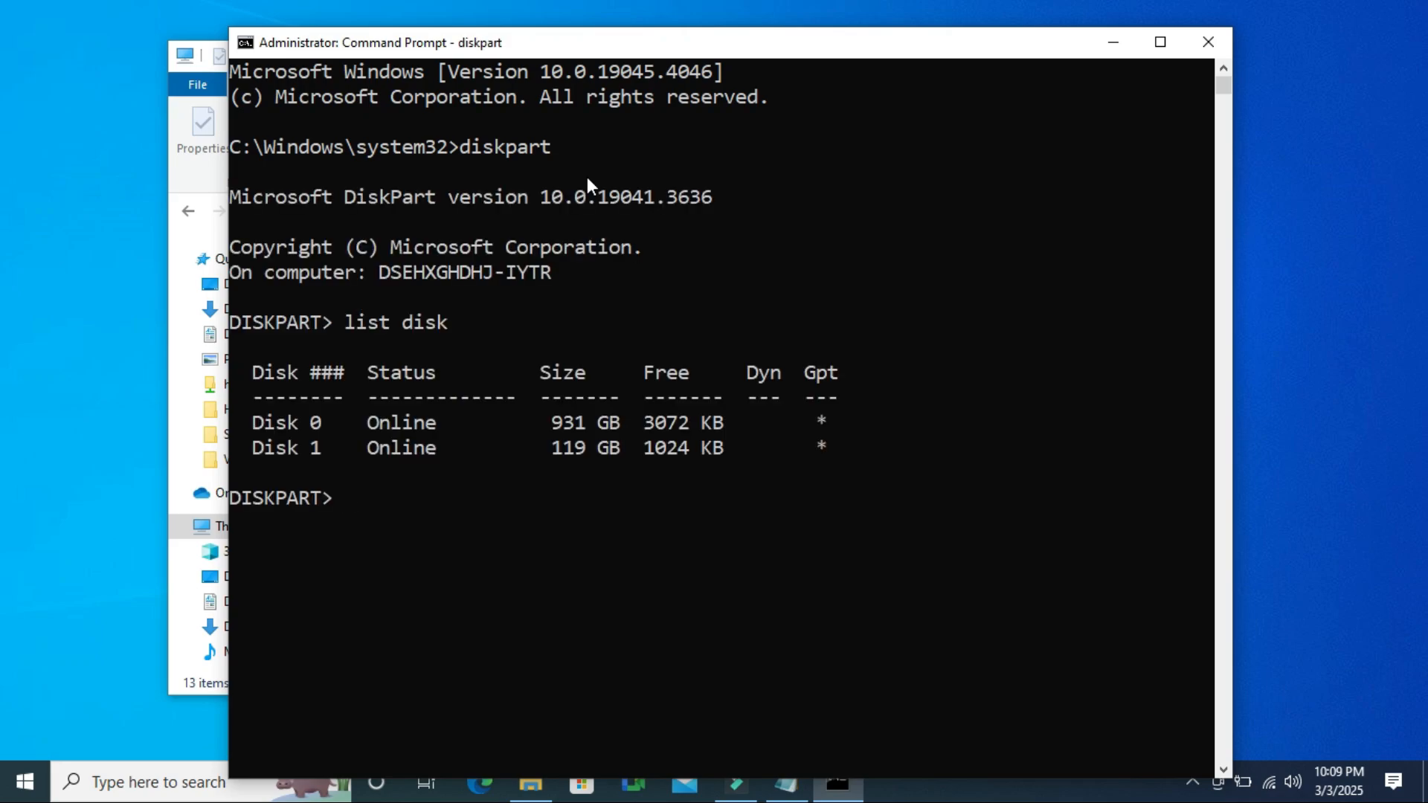
mouse_move(262, 432)
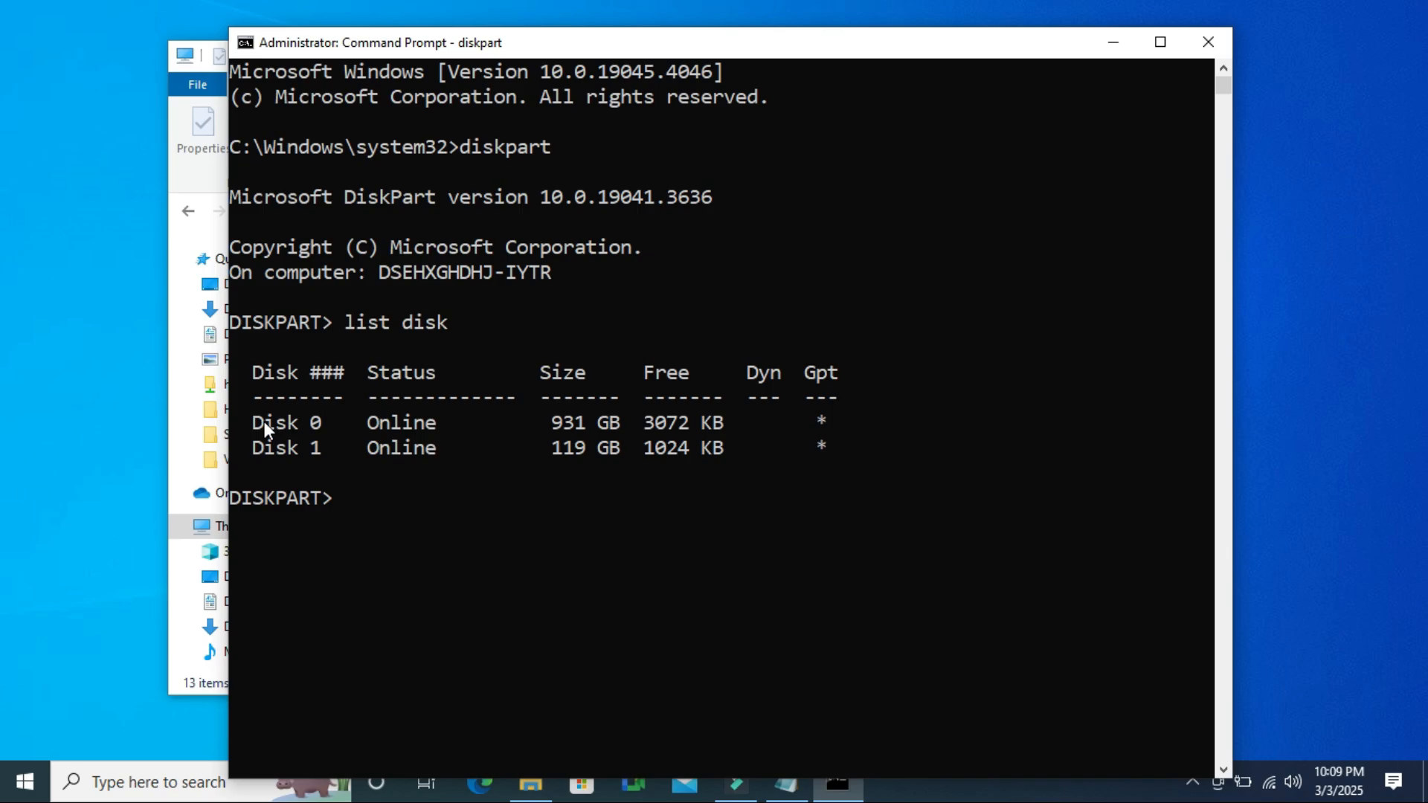
double_click(287, 448)
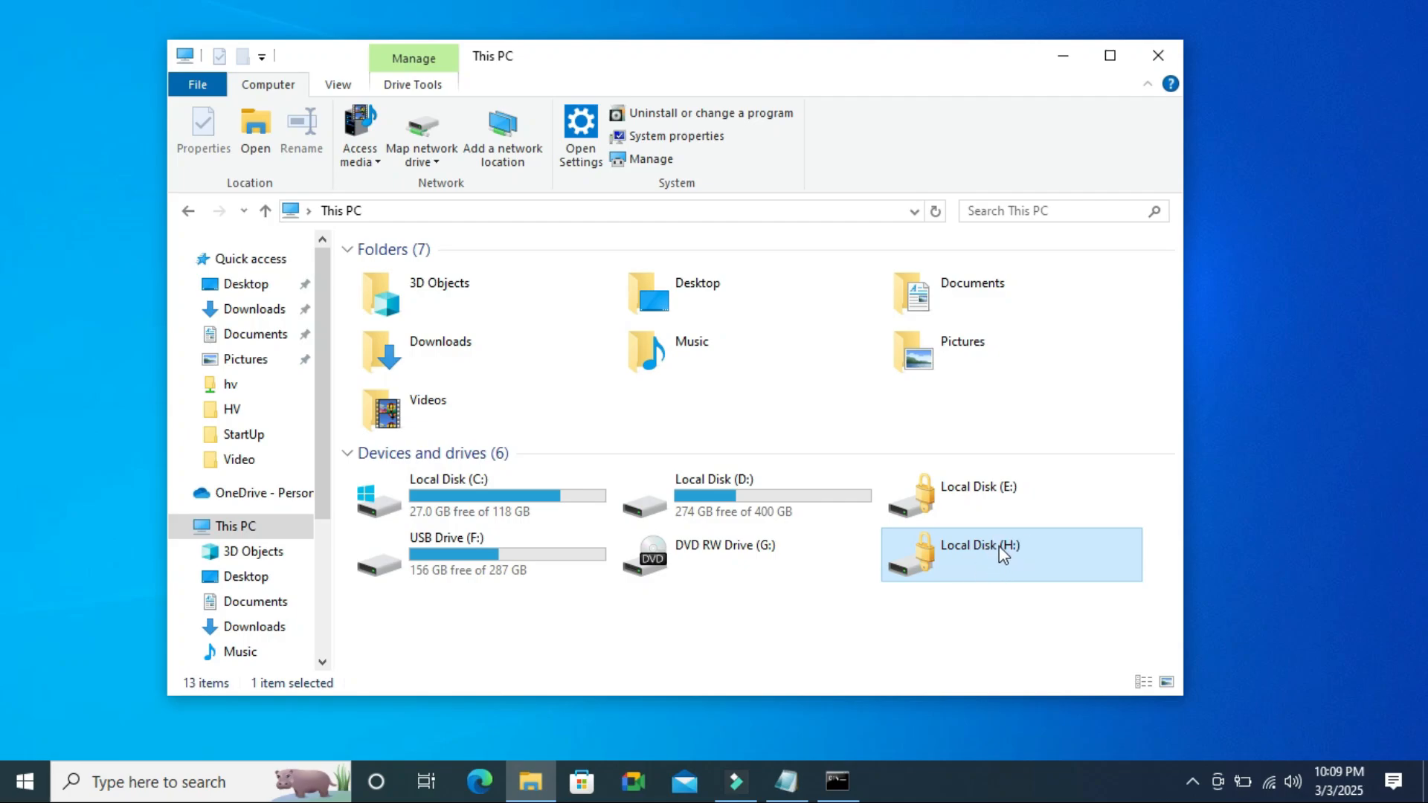
mouse_move(1019, 567)
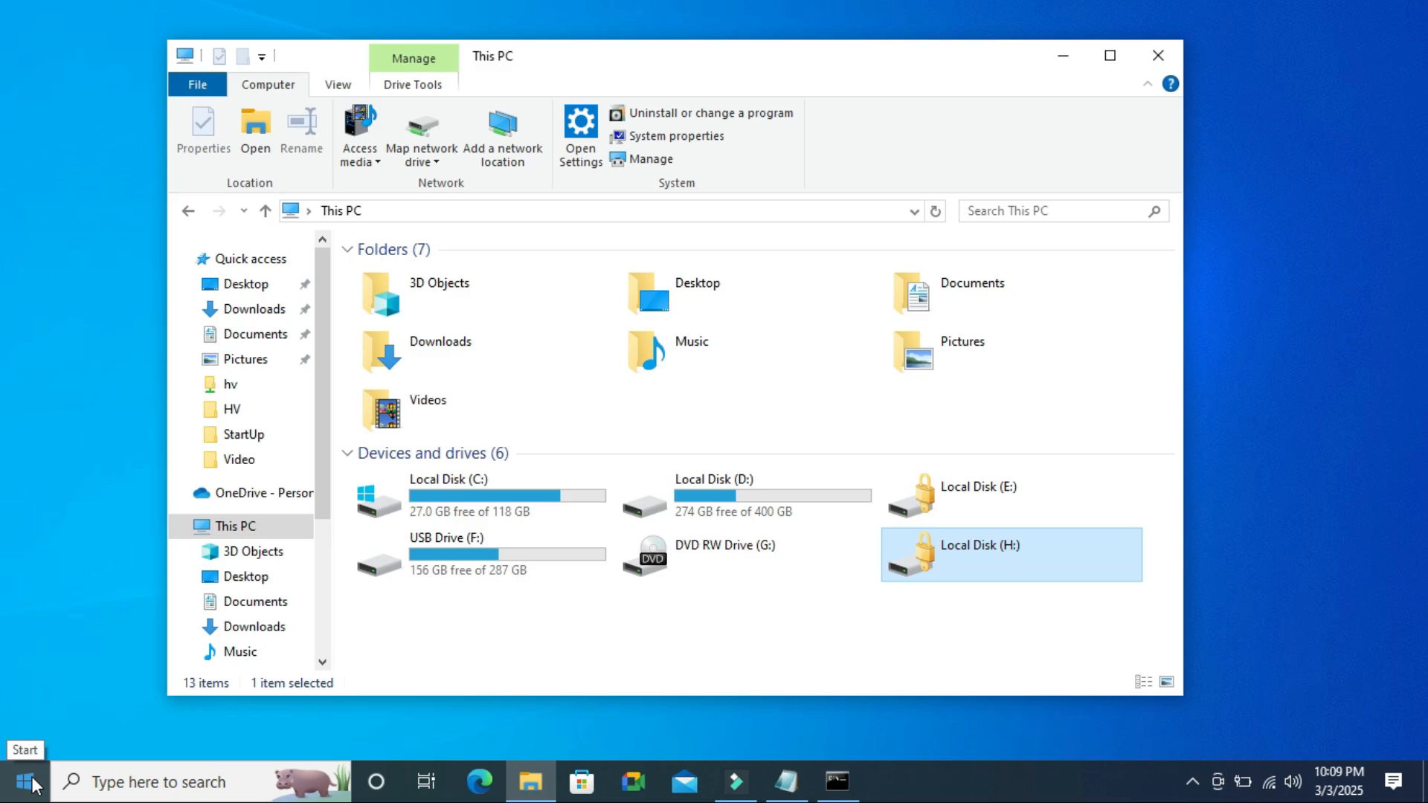
Step: Launch Disk Management from the Start button's system tools menu
right_click(21, 781)
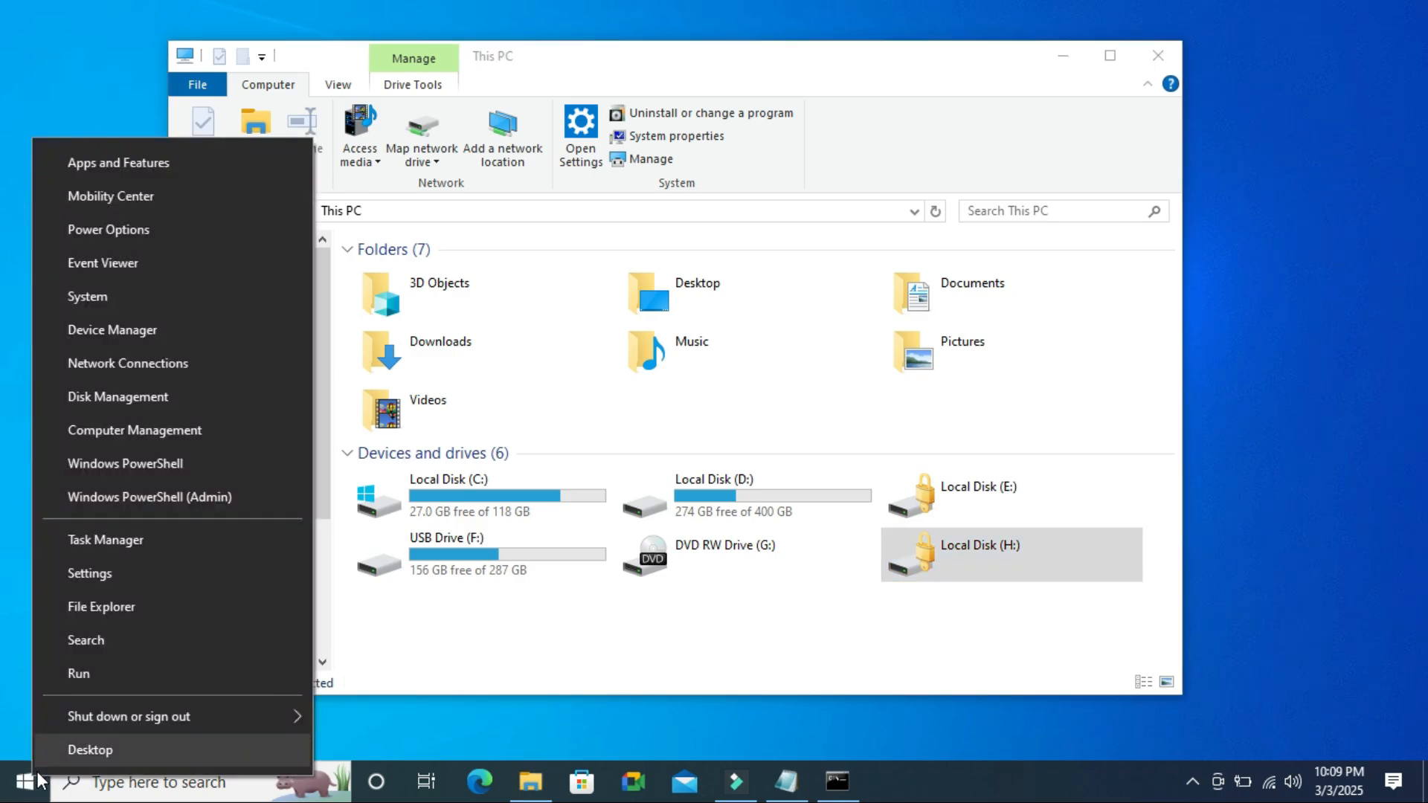
mouse_move(107, 397)
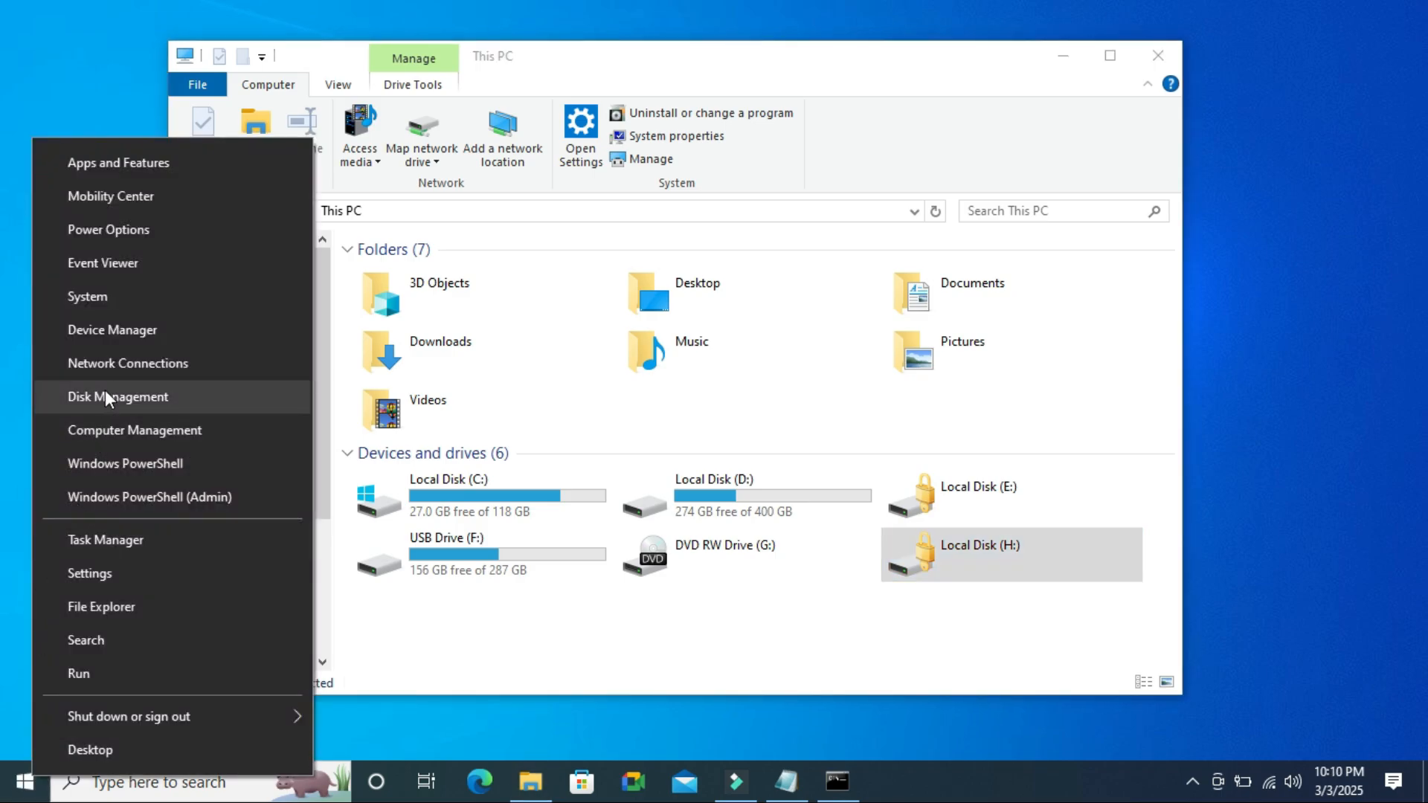
left_click(455, 372)
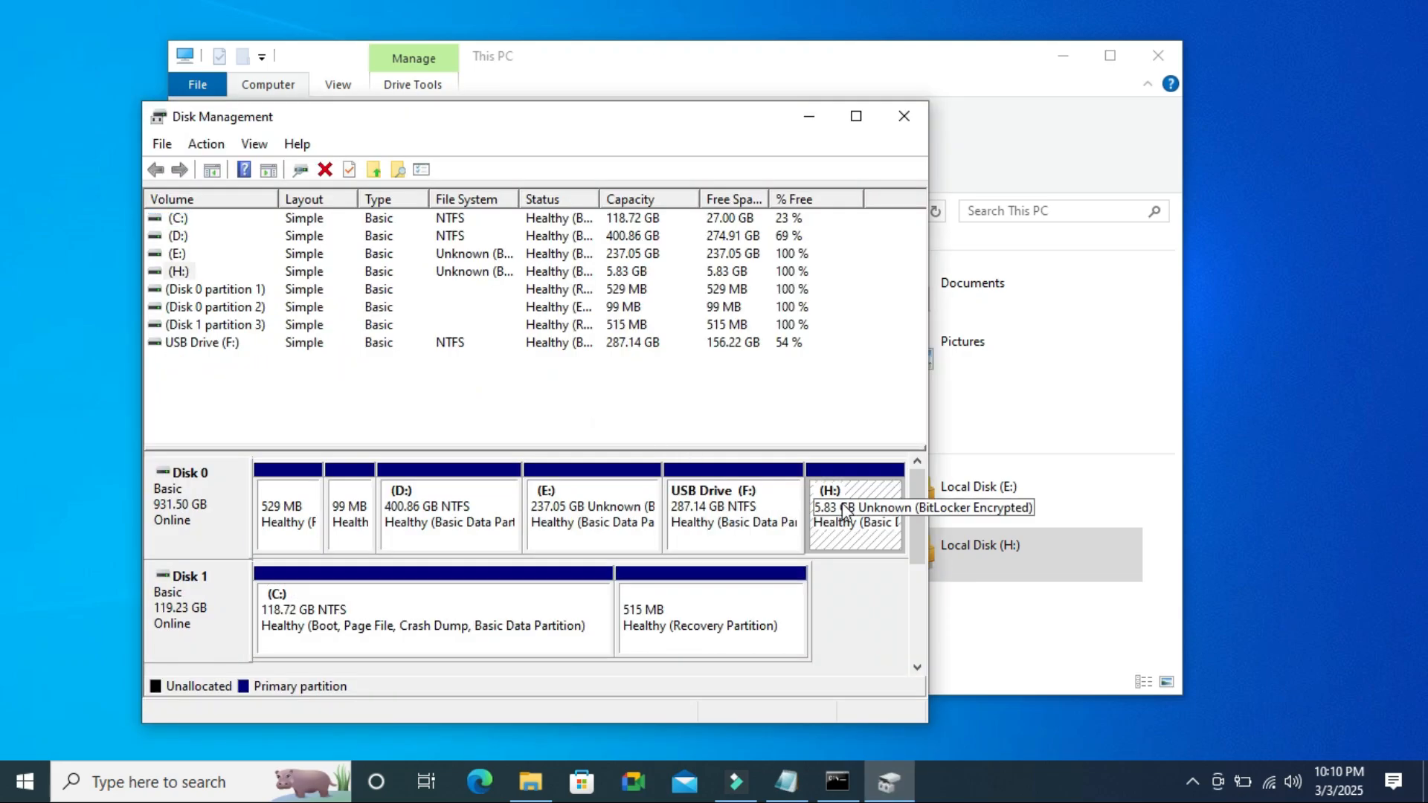
mouse_move(205, 524)
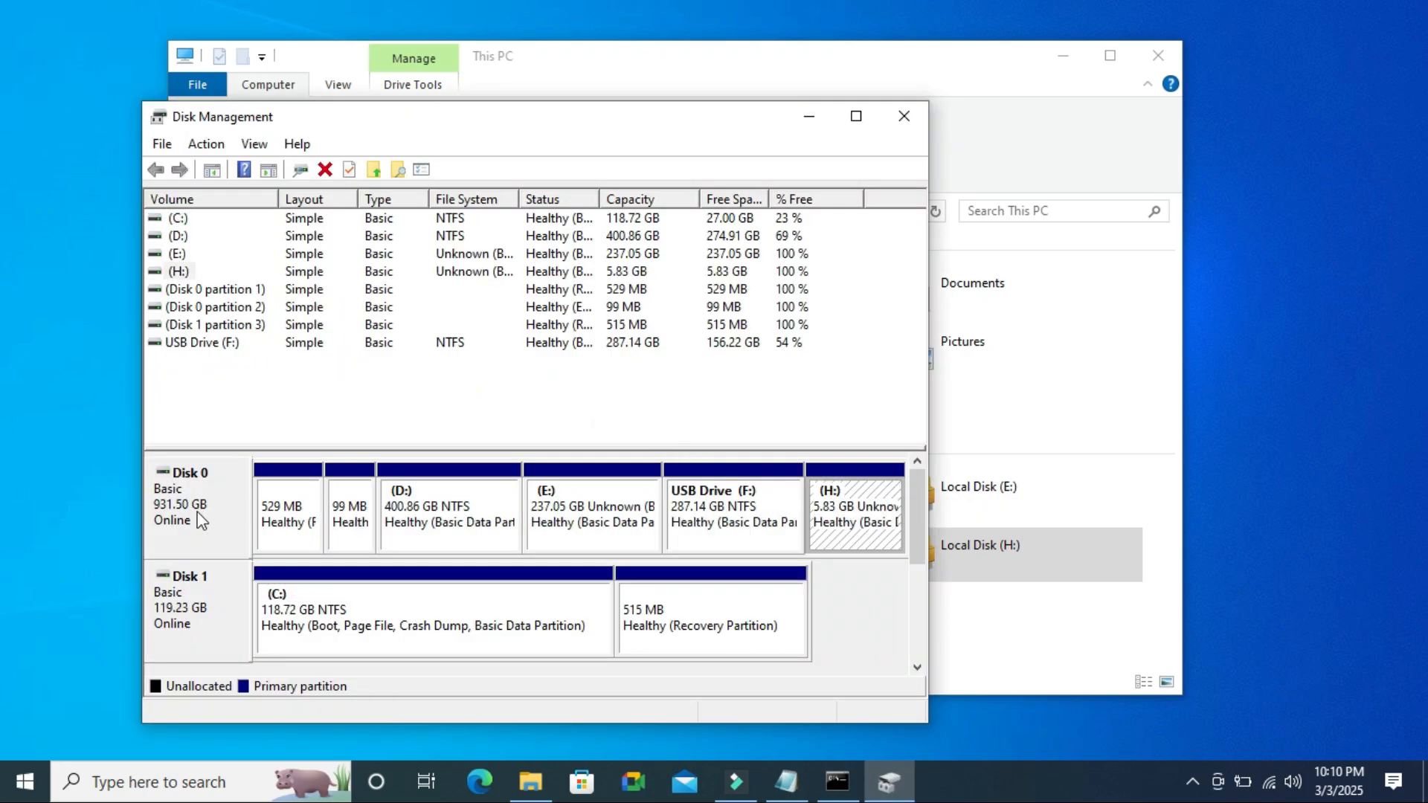
mouse_move(813, 128)
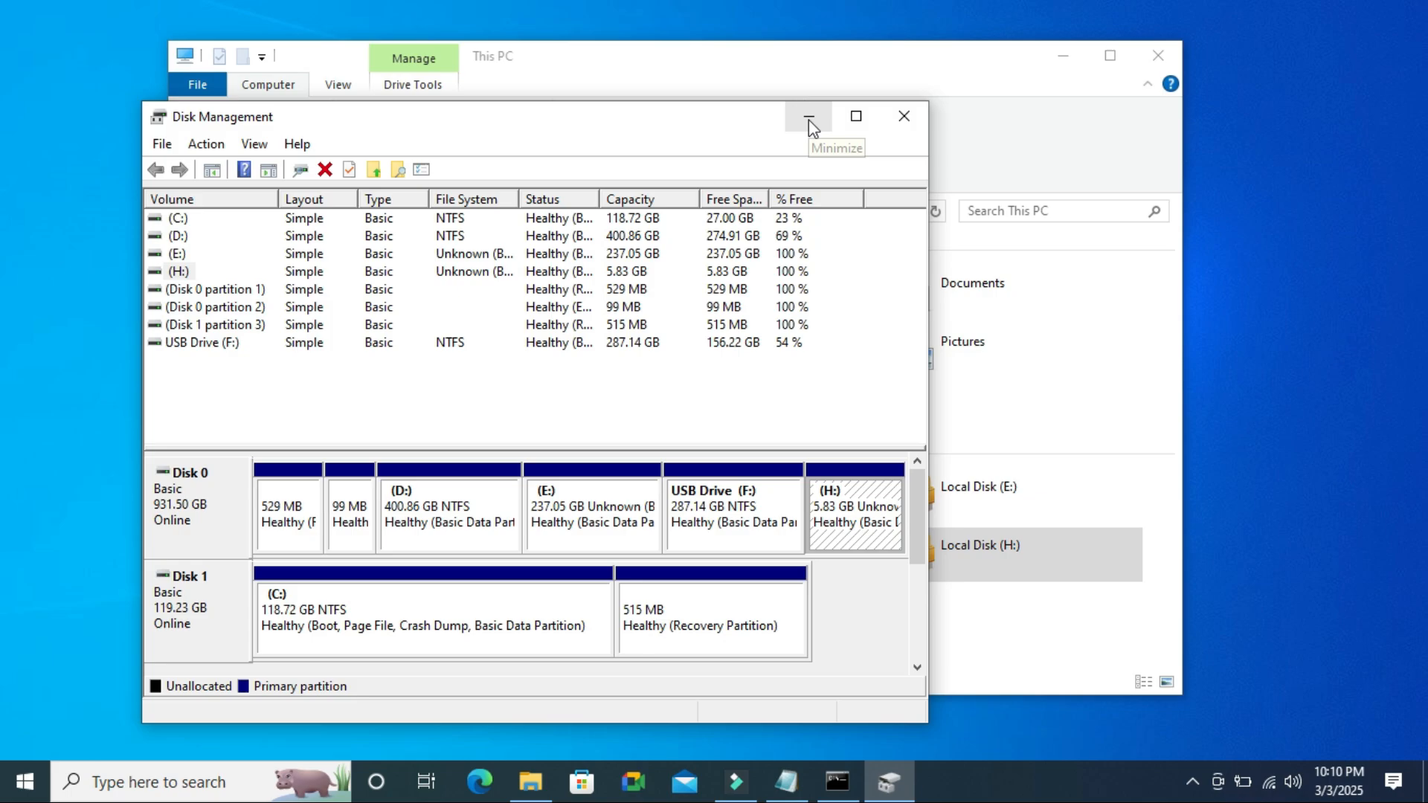
Step: Minimize Disk Management and File Explorer to return to the DiskPart session
left_click(809, 116)
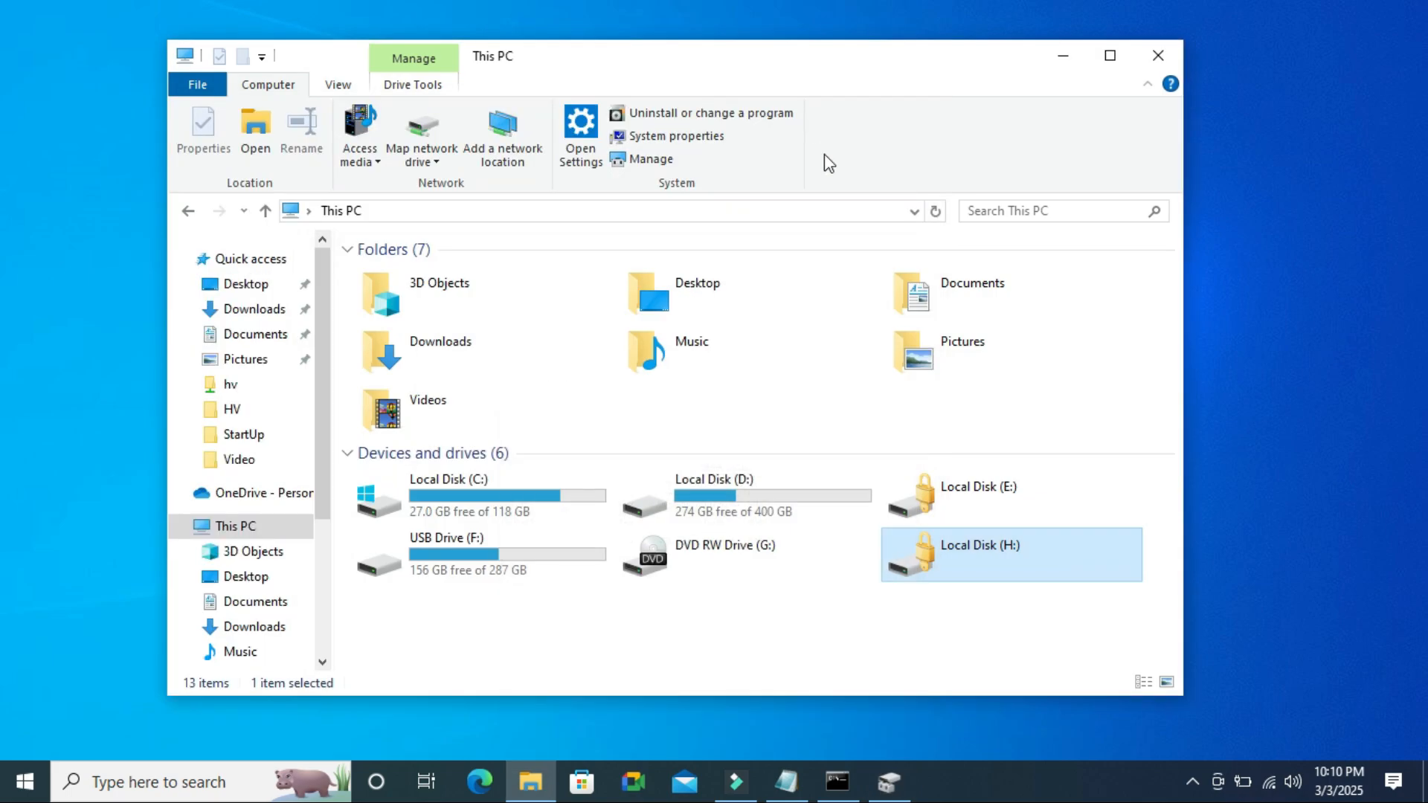
mouse_move(1061, 55)
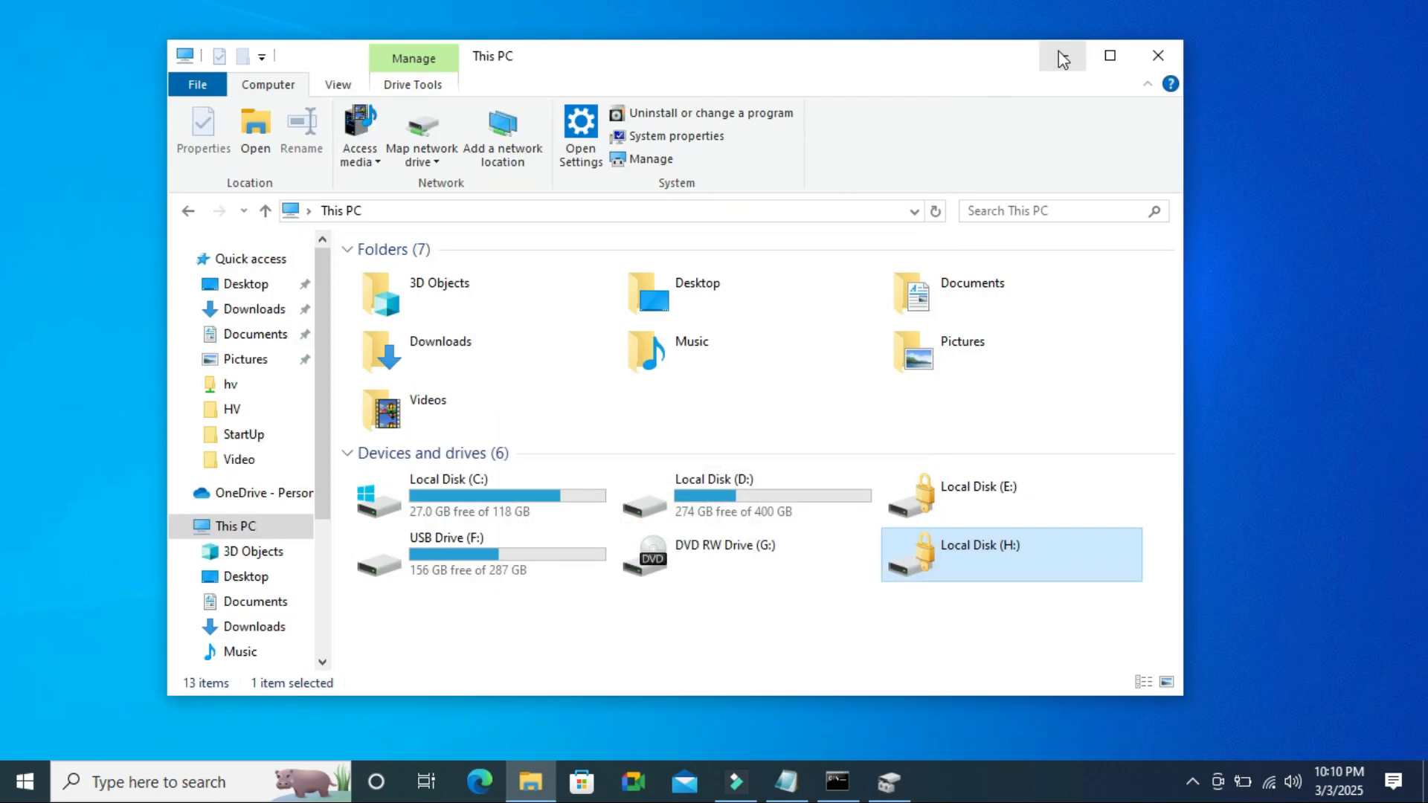
left_click(1159, 57)
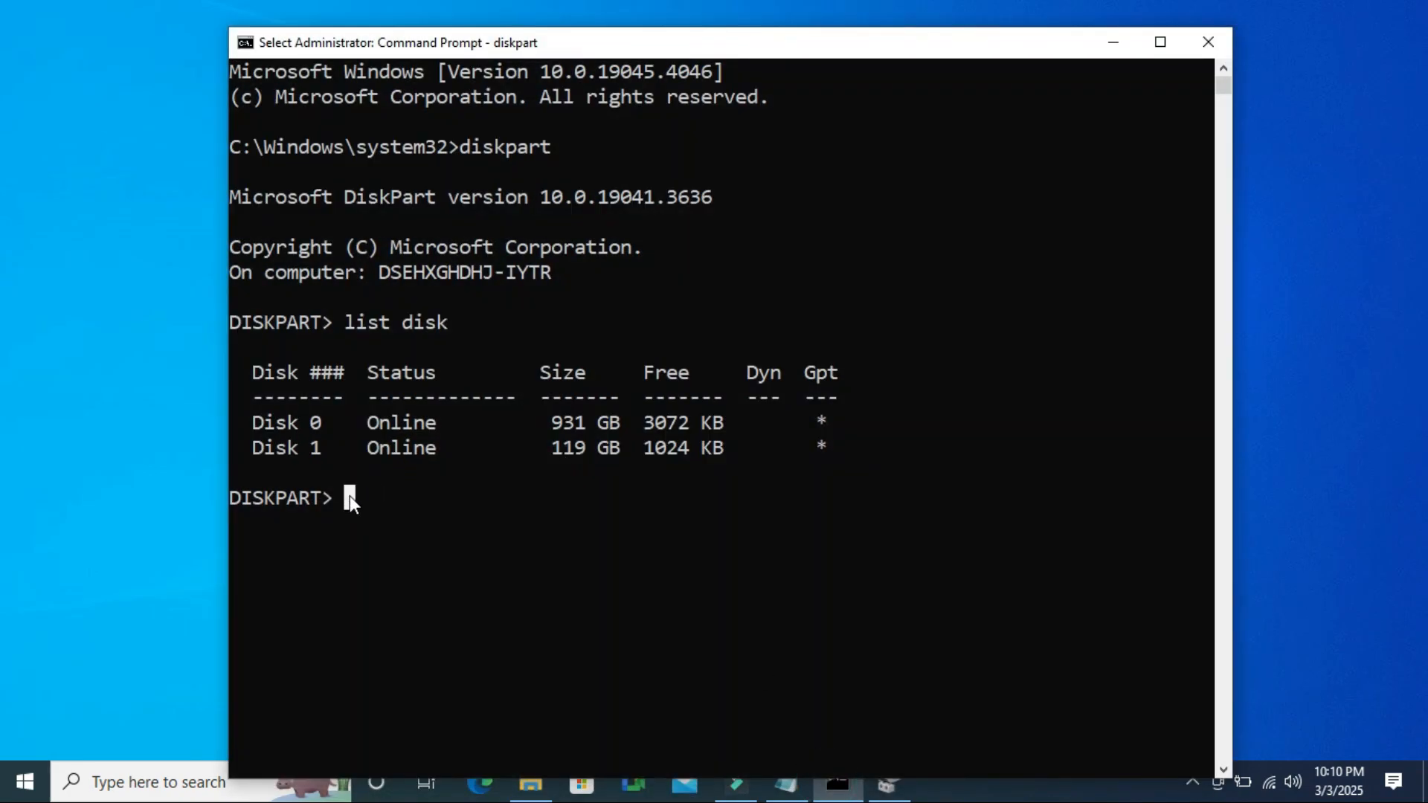
Step: Select Disk 0 in DiskPart and list its seven partitions
double_click(271, 422)
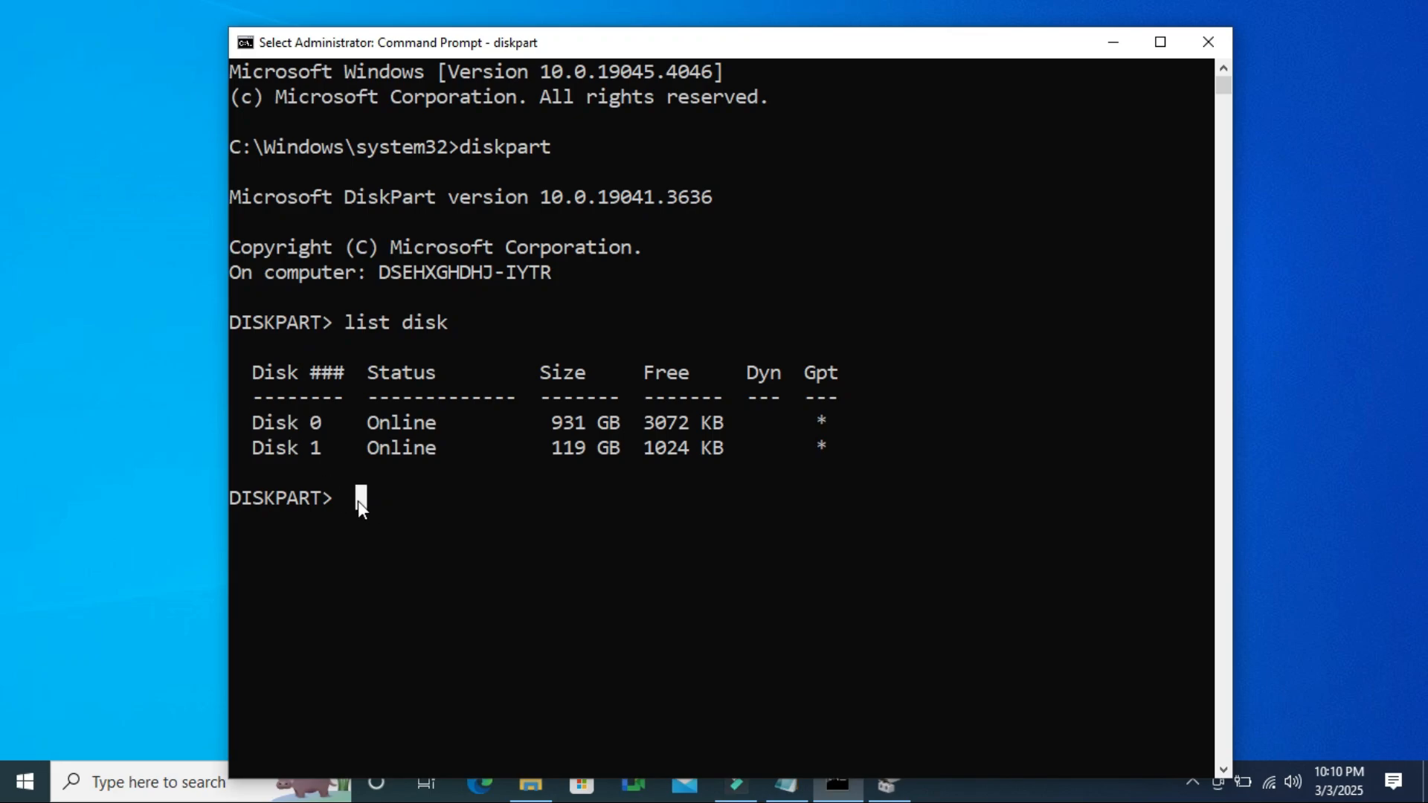
type("s")
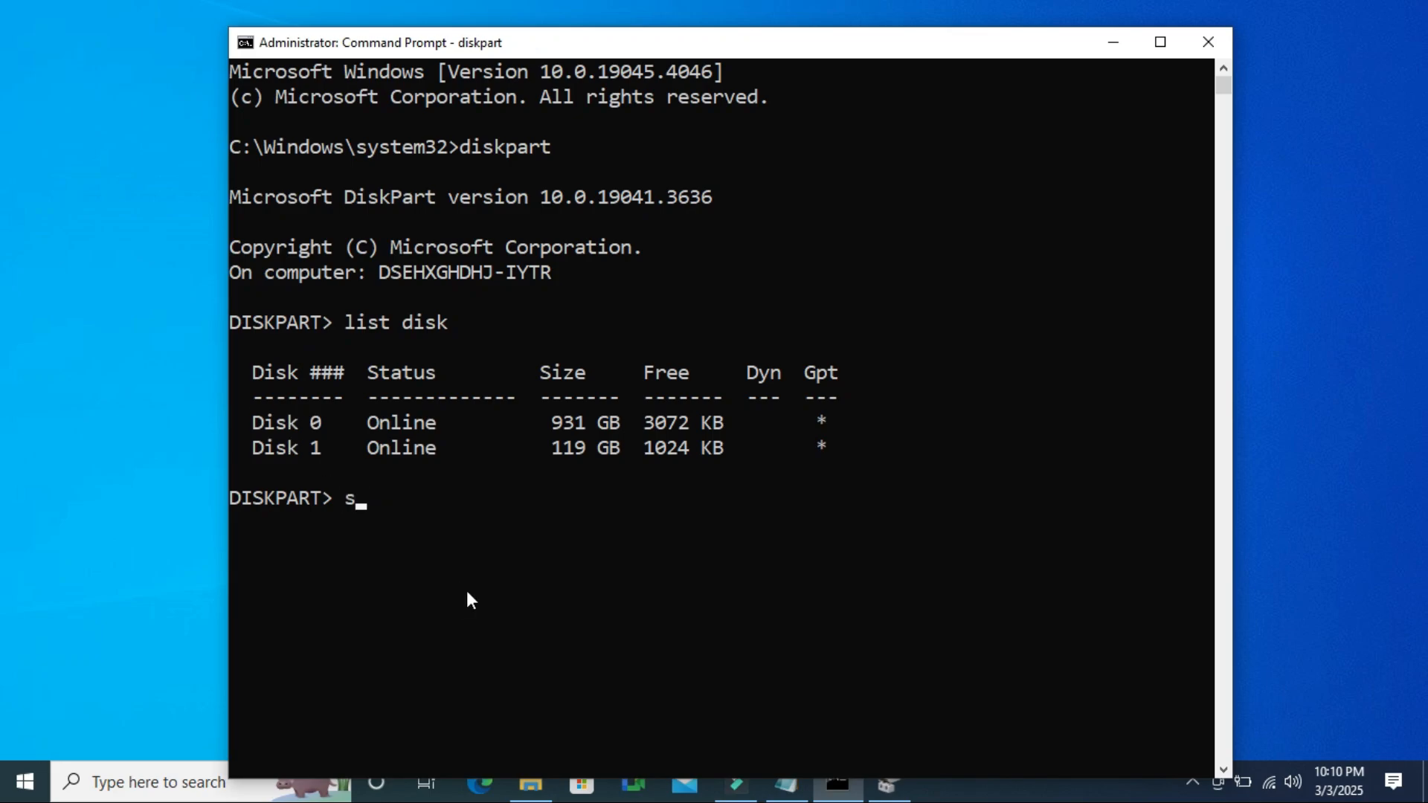
type("elect disk")
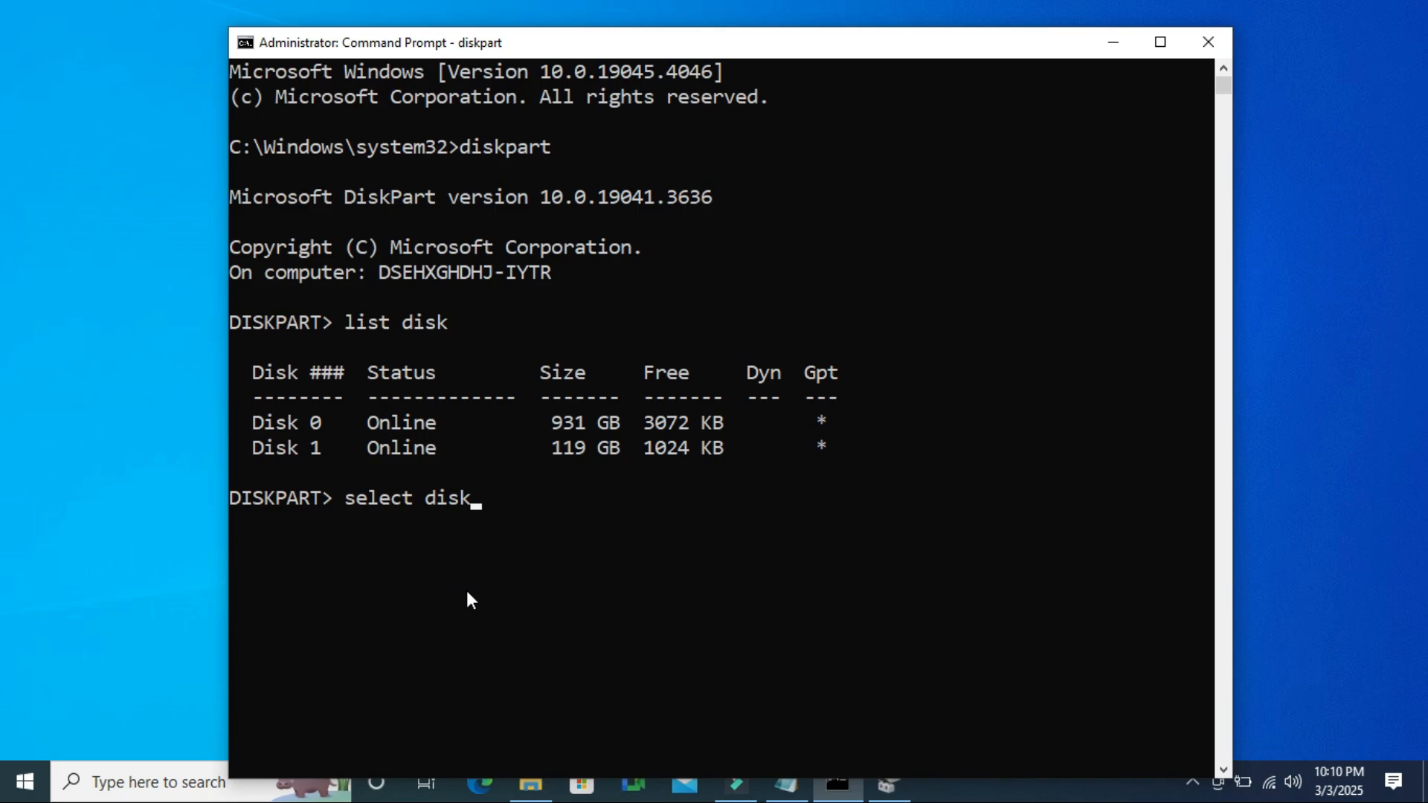
type("0")
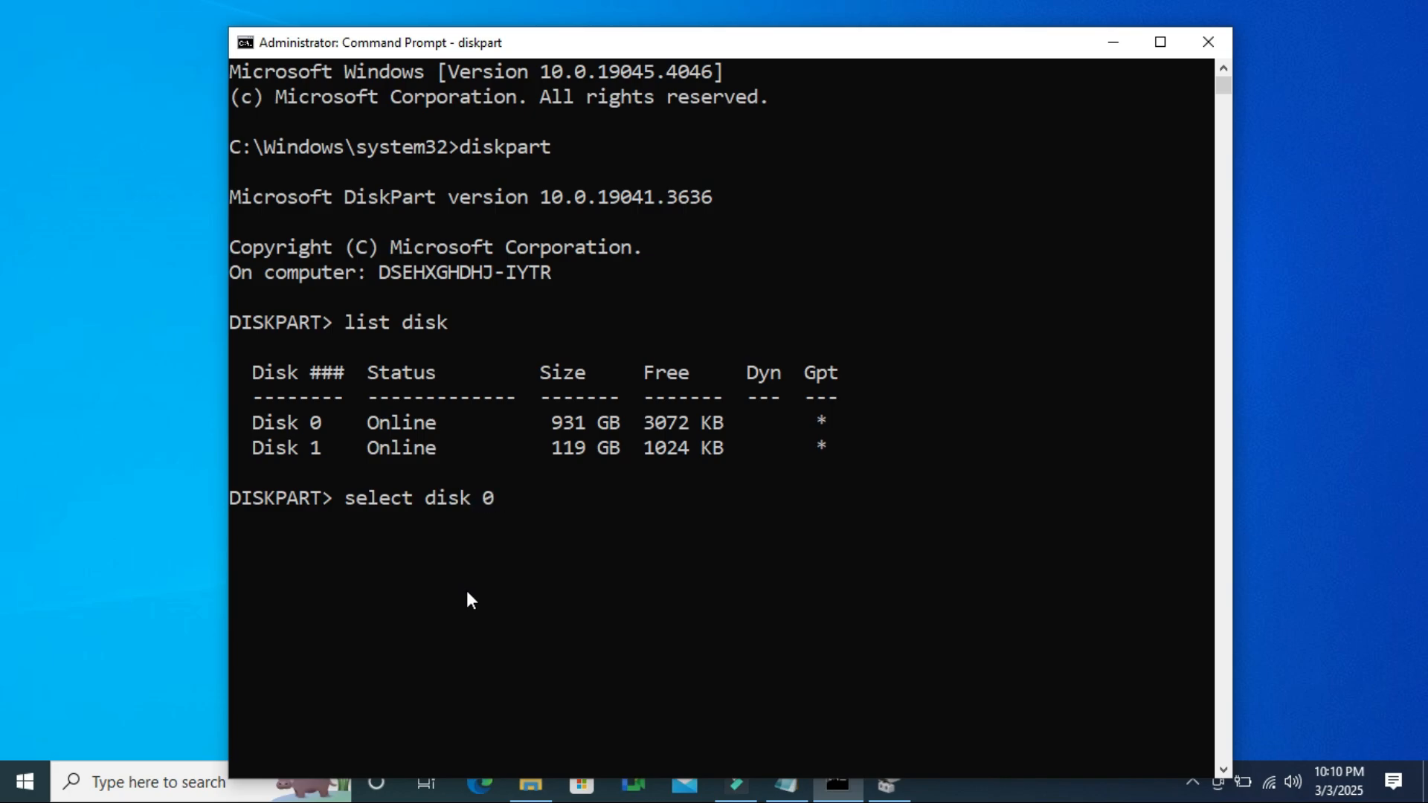
key("Enter")
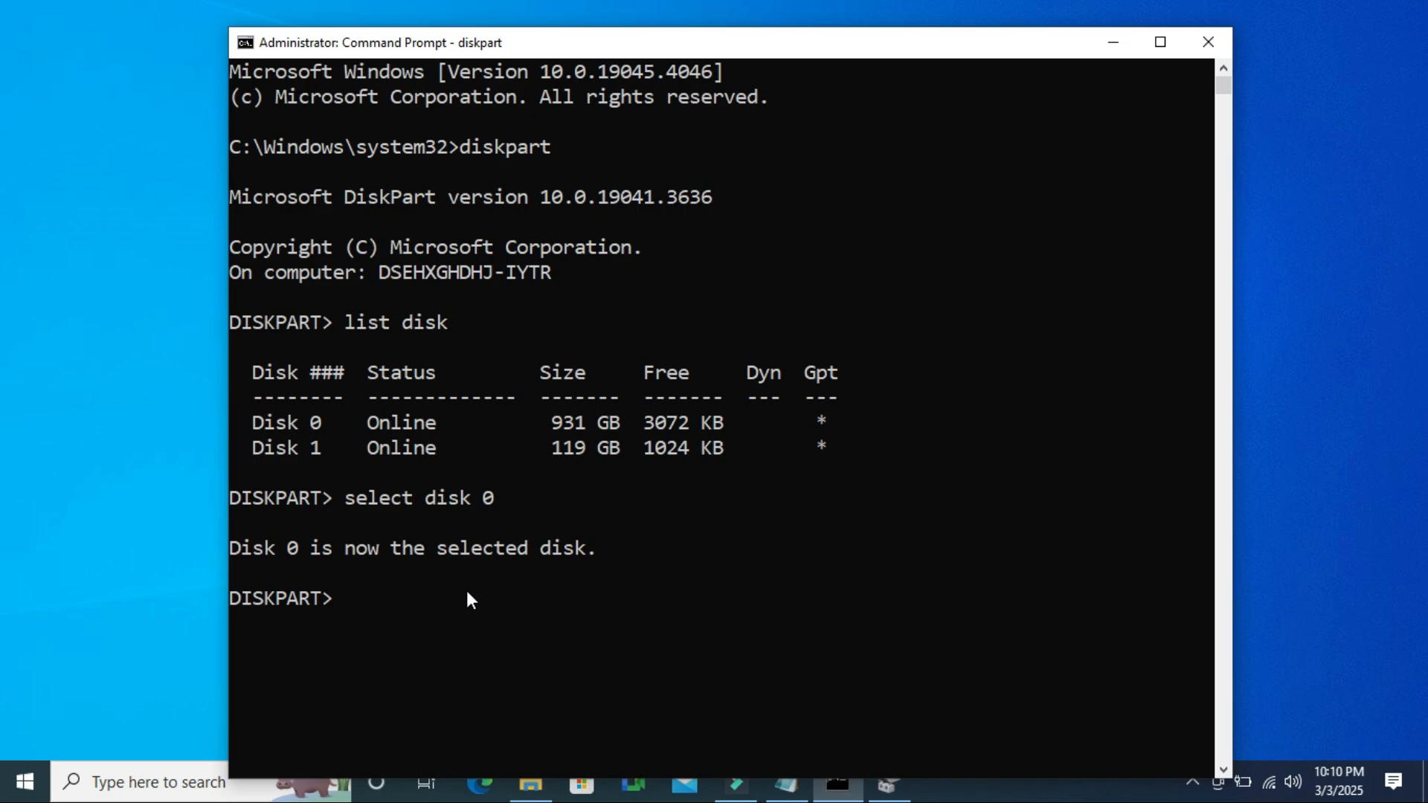
type("l")
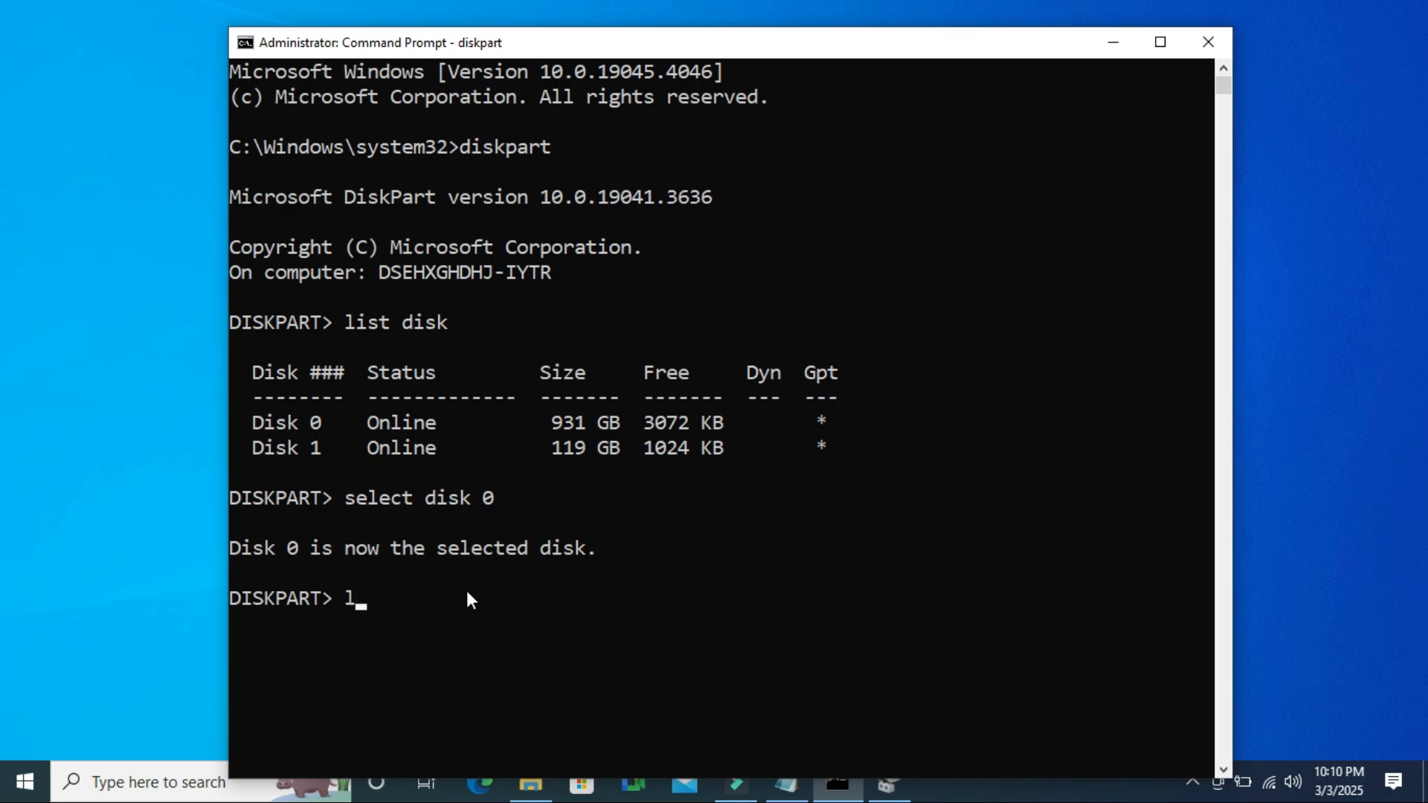
type("ist")
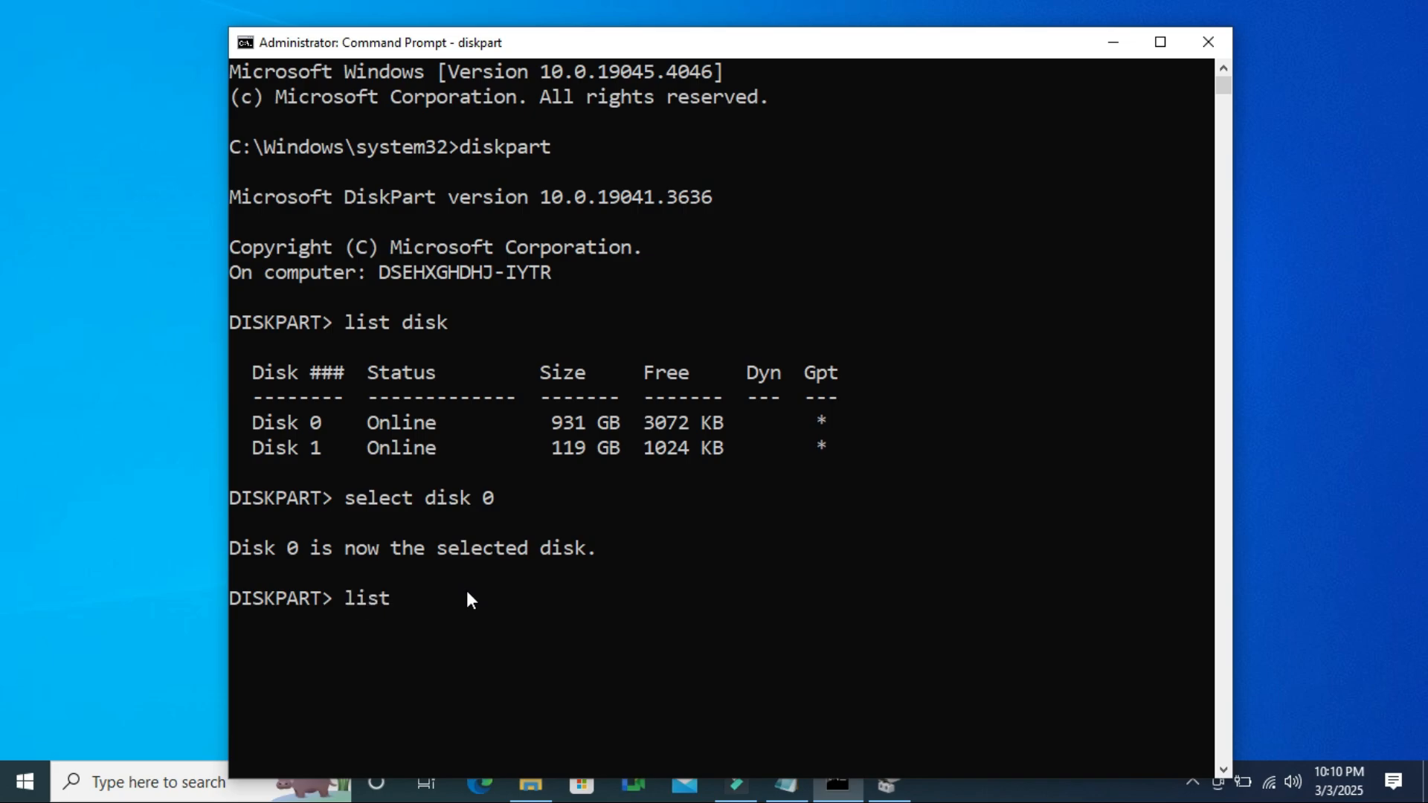
type("par")
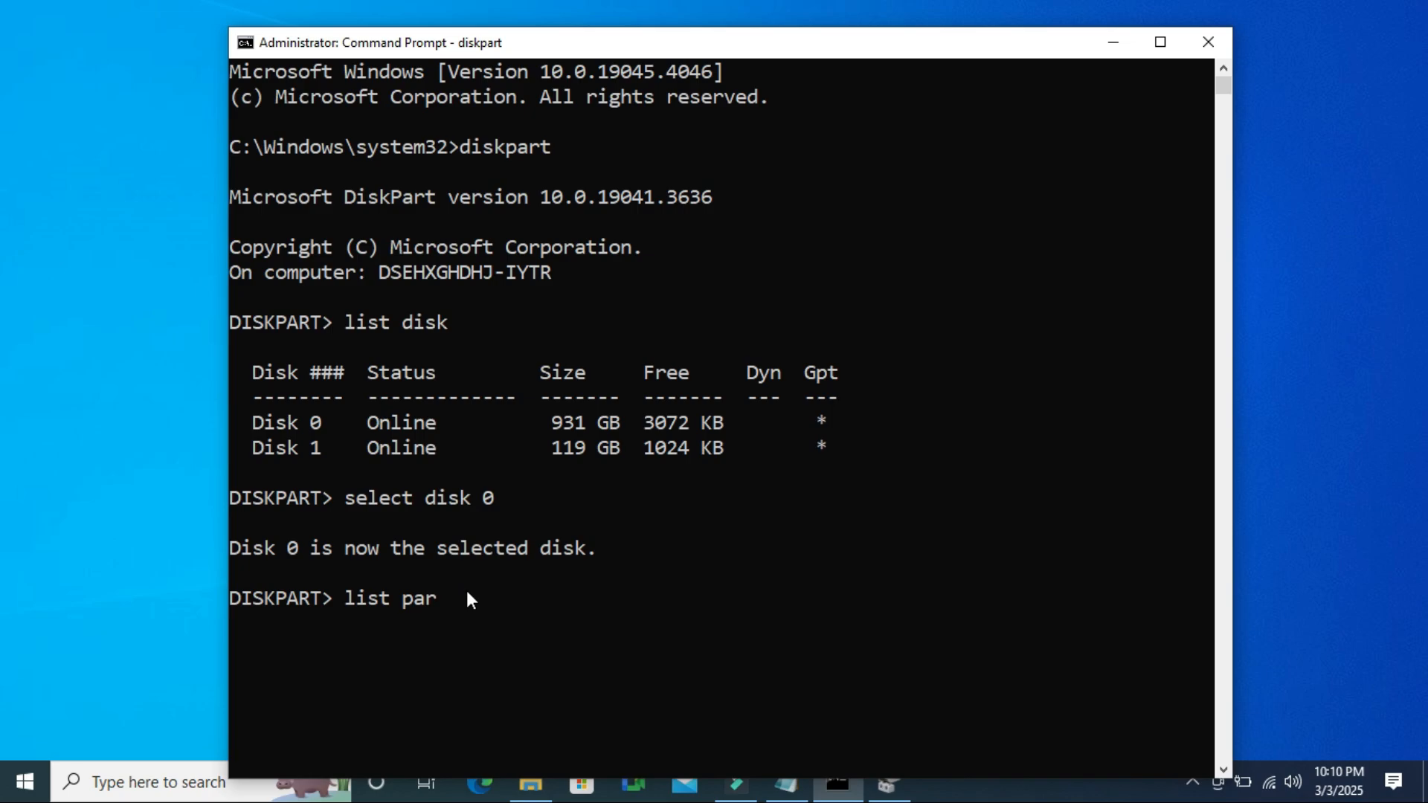
type("tition")
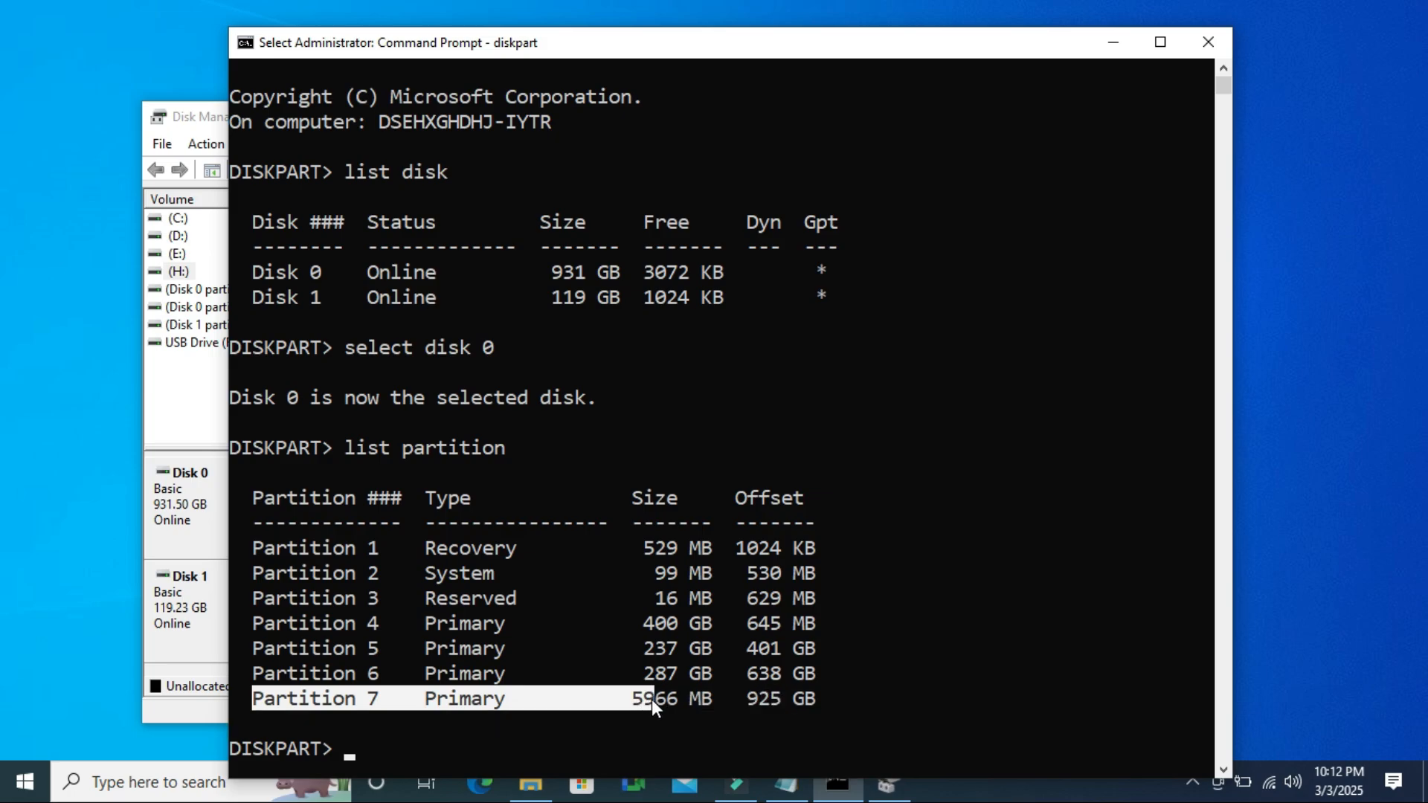
mouse_move(696, 711)
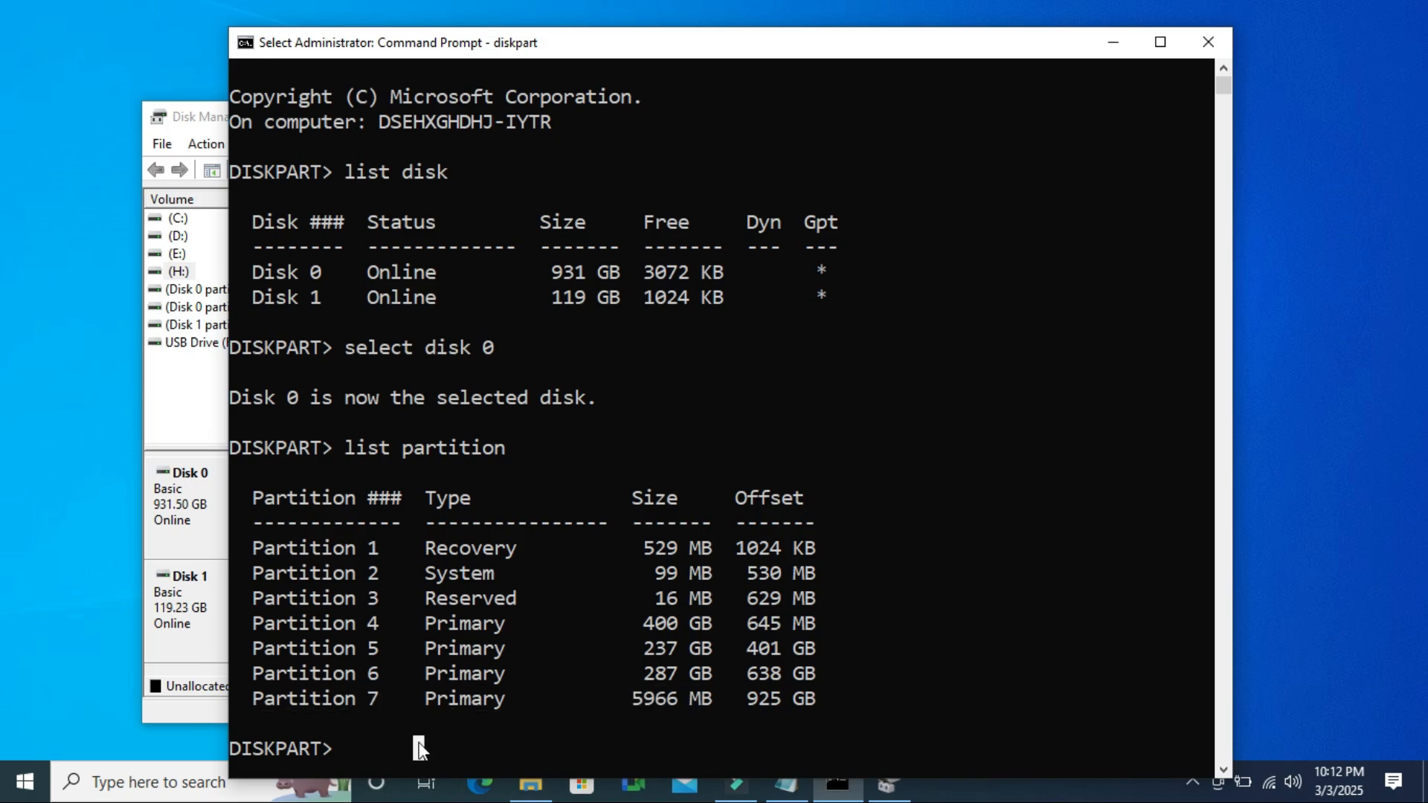
Step: Select the 5966 MB Partition 7 and maximise the command window
type("select partition")
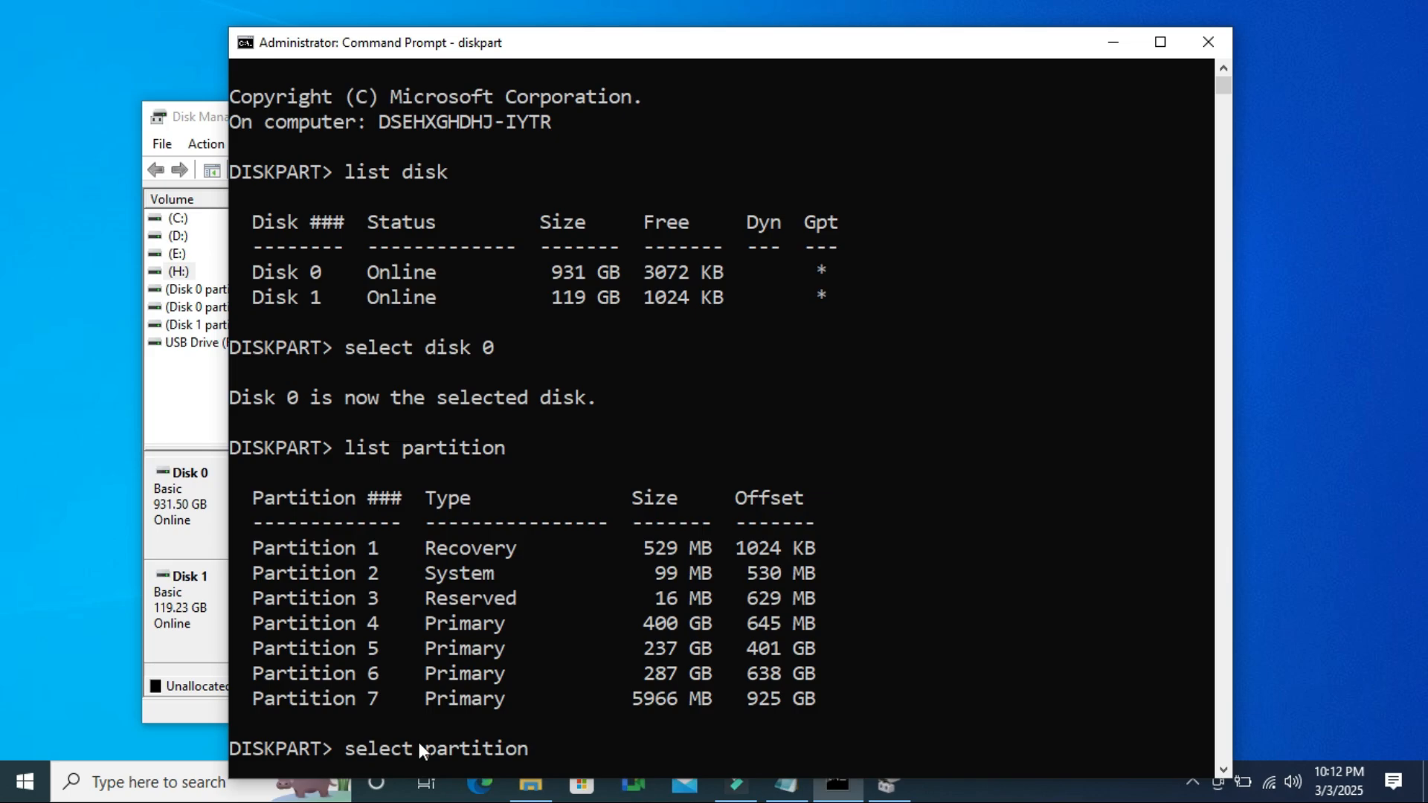
type("7")
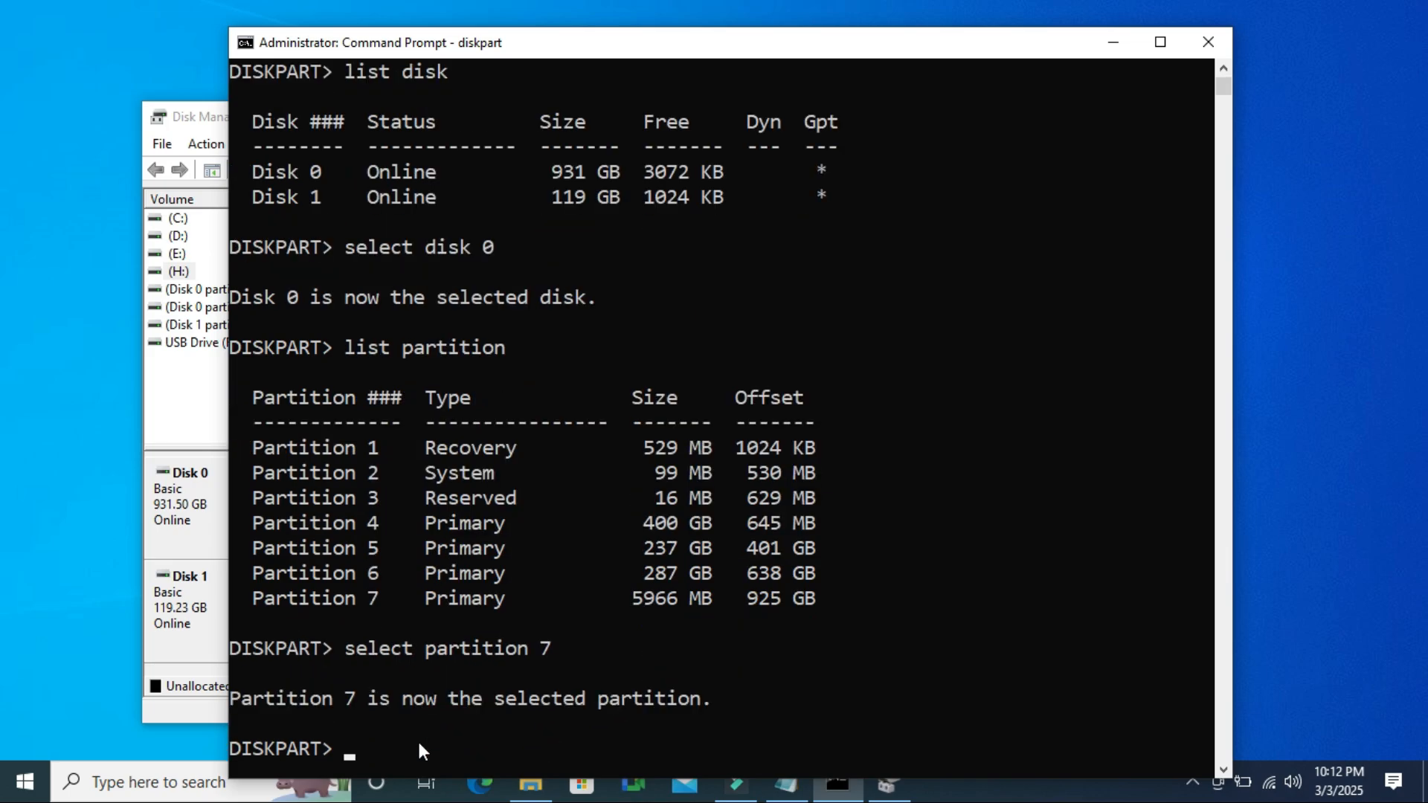
left_click(1158, 41)
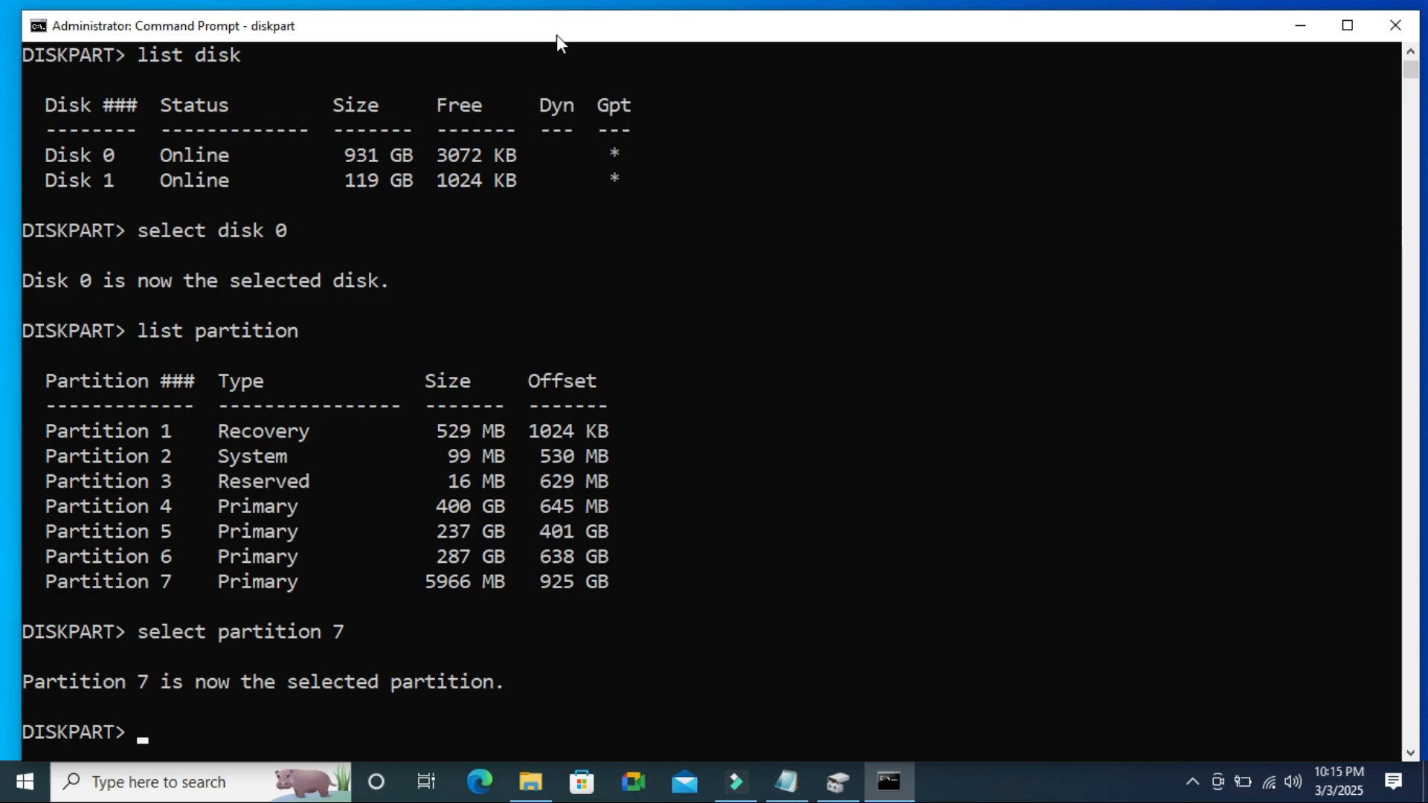
Step: List volumes, select Volume 4 (5966 MB) and delete it with 'delete vol override'
type("list vol")
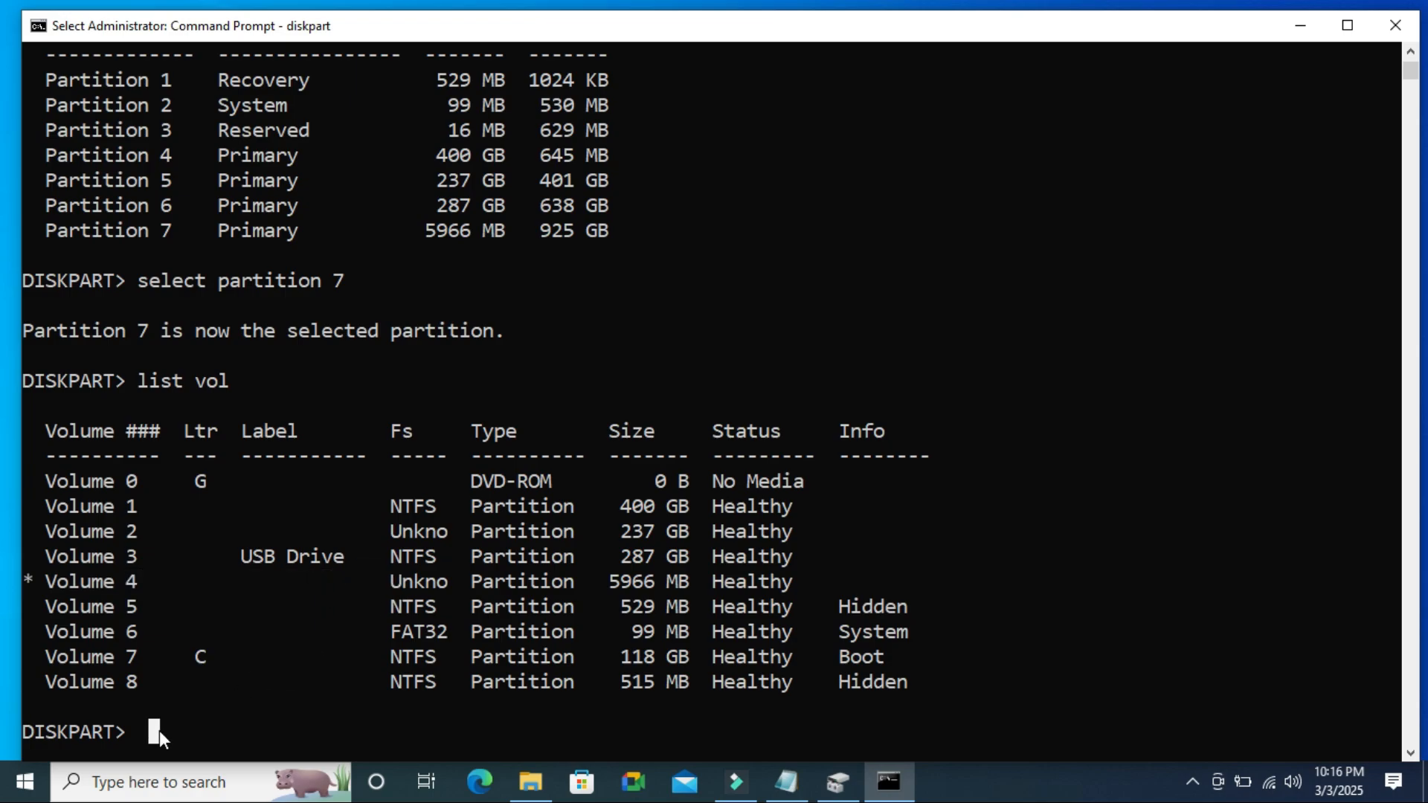
type("select vol 4")
type("delete vol ov")
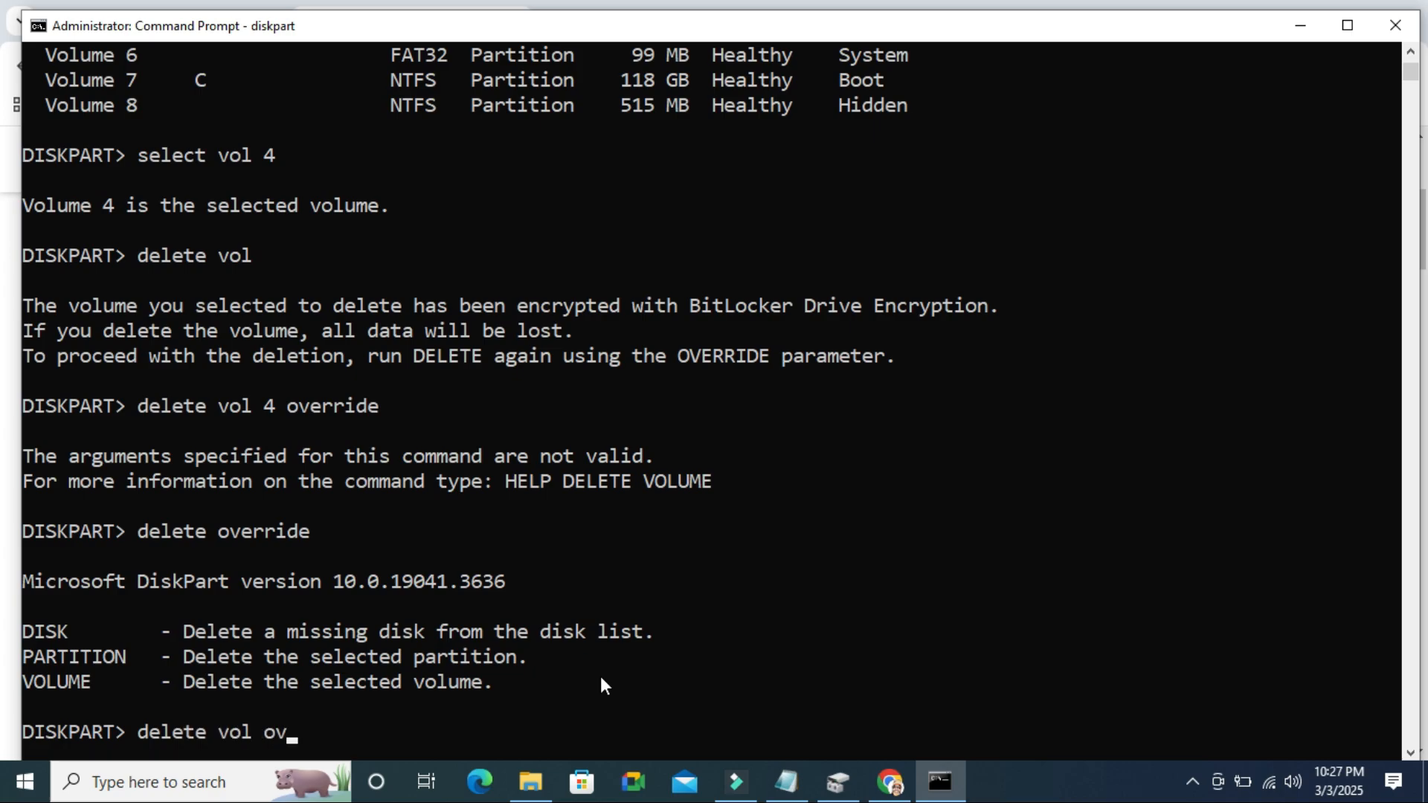
type("erride")
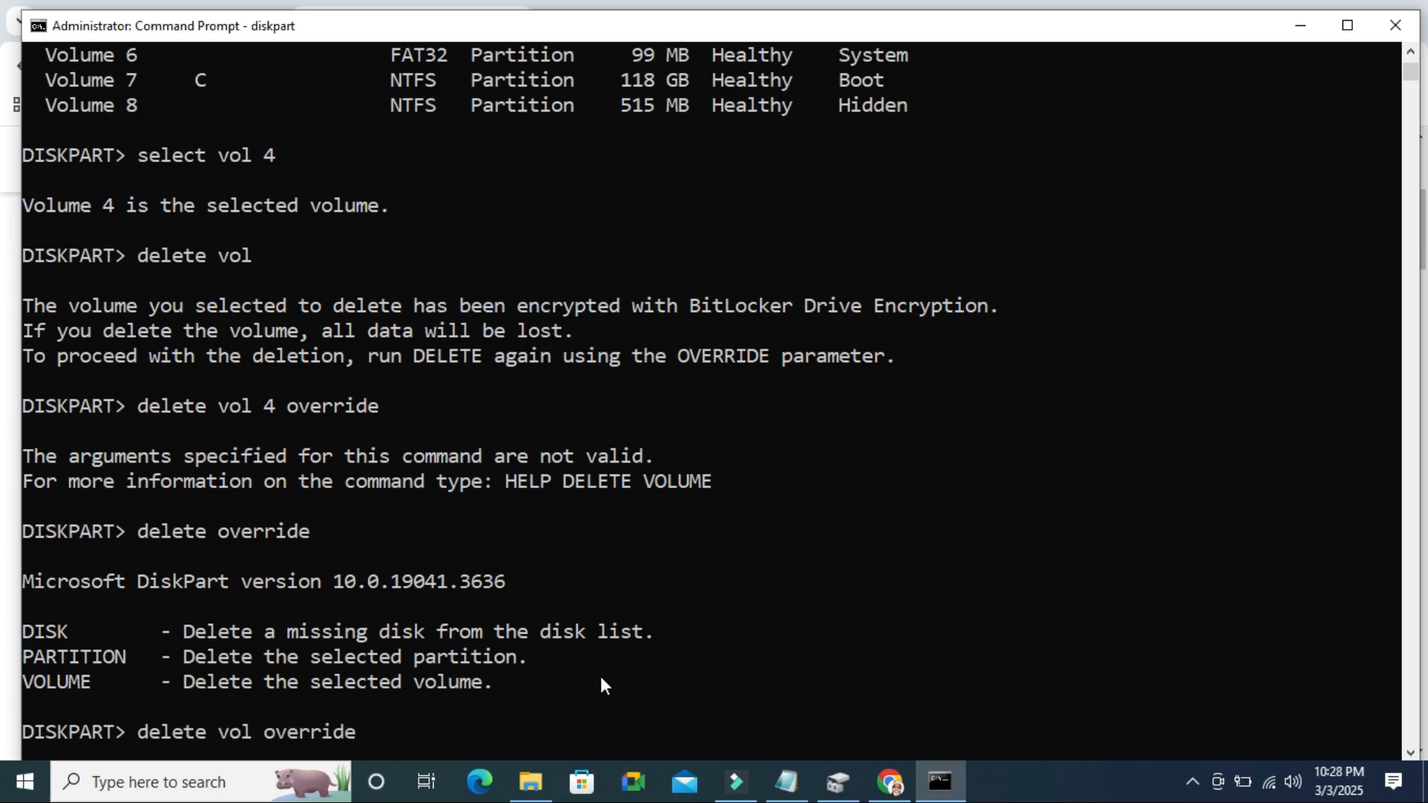
key("Enter")
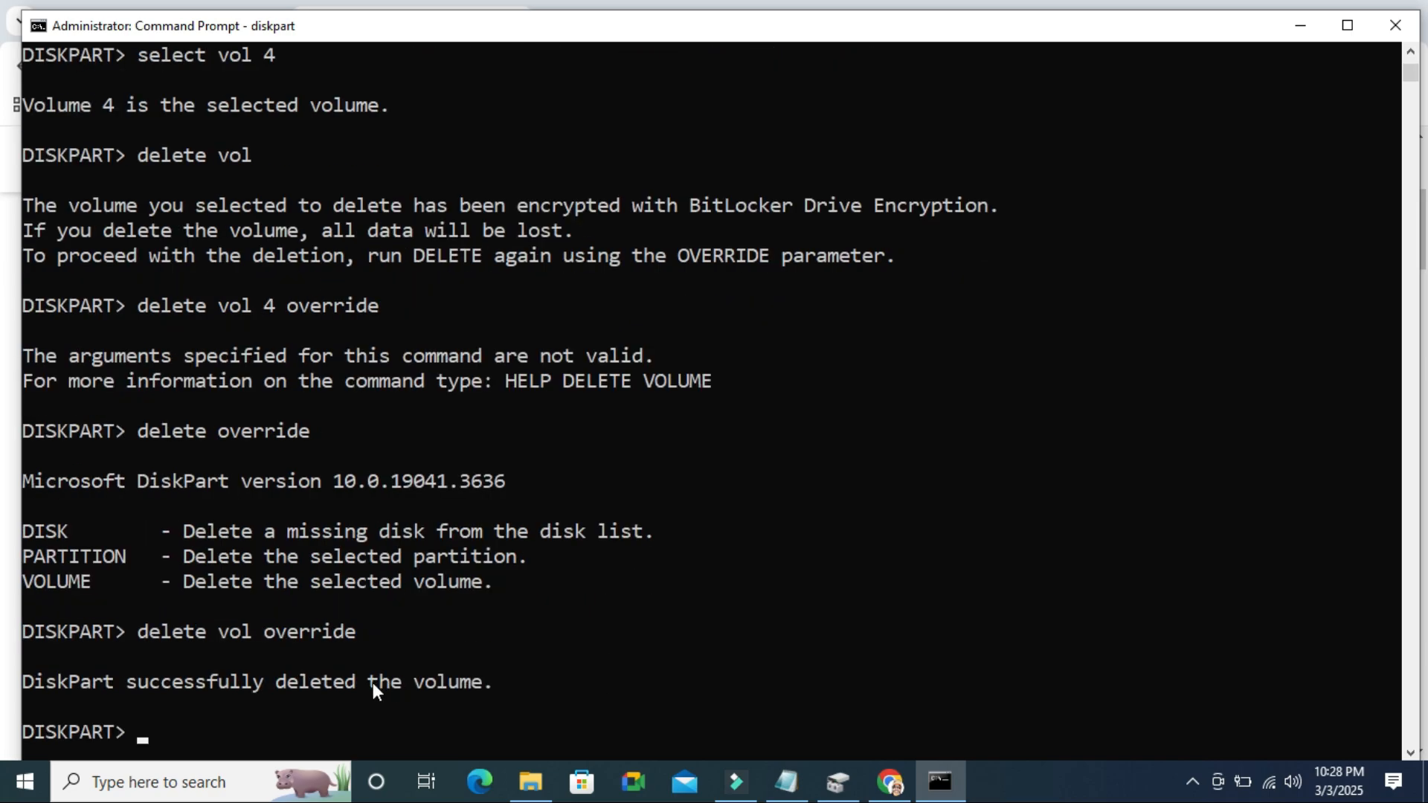
mouse_move(458, 696)
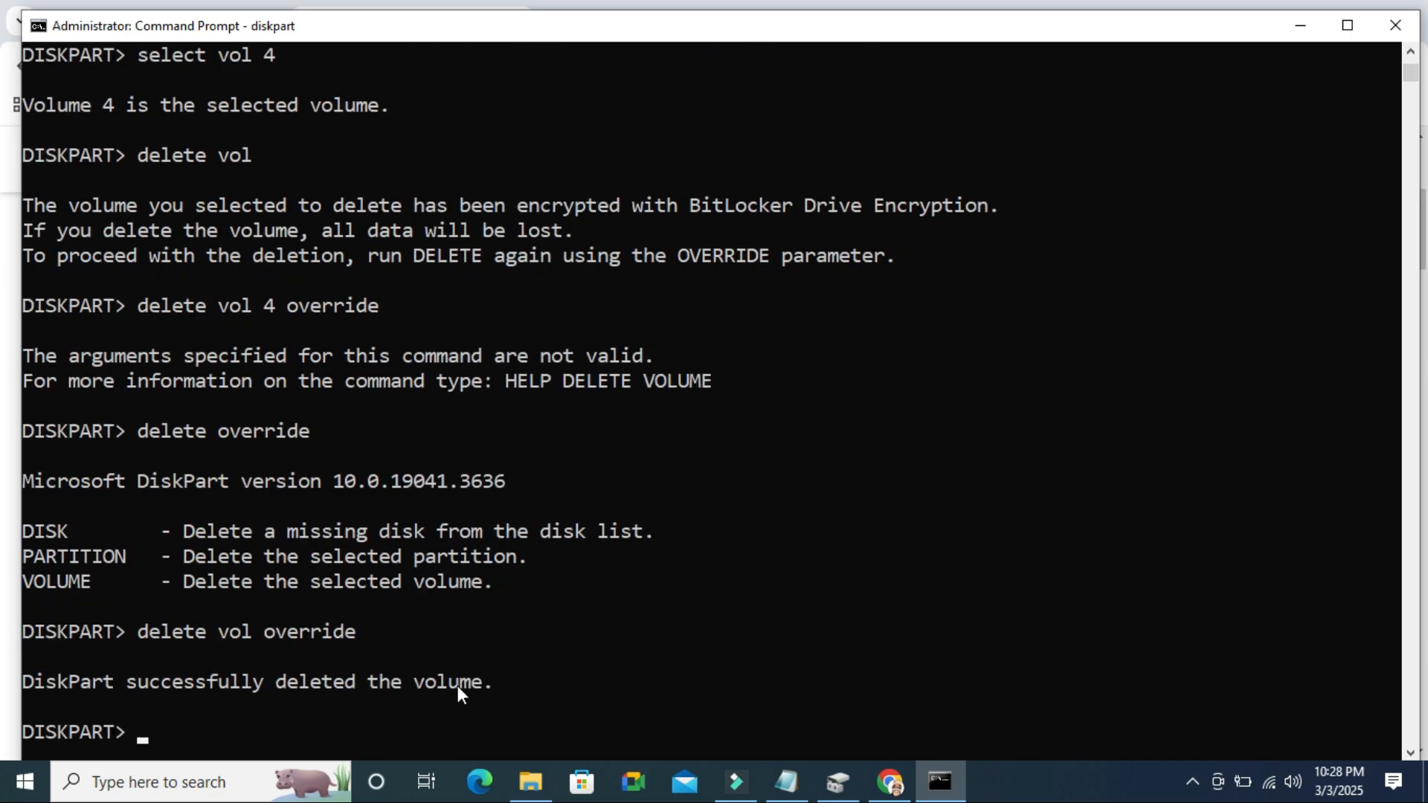
mouse_move(769, 696)
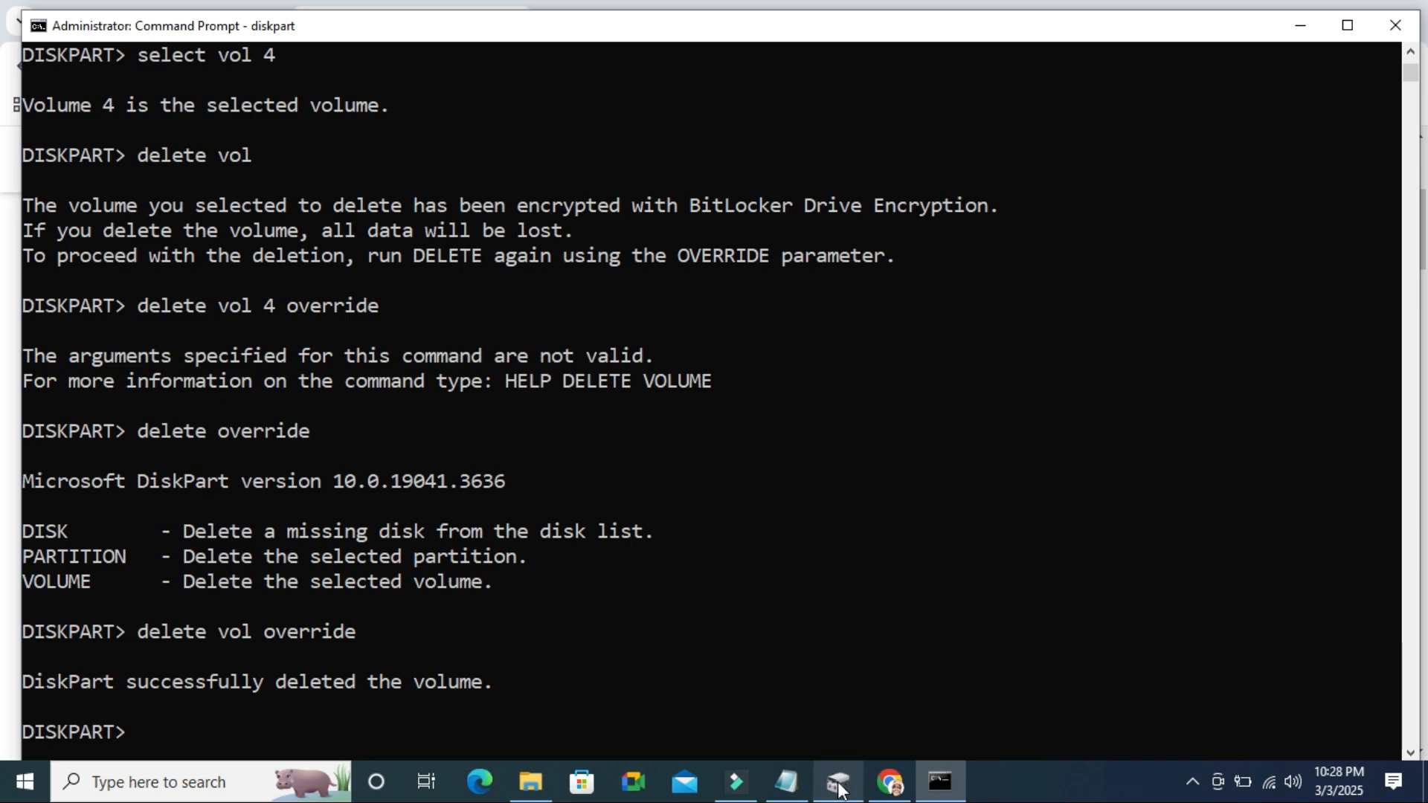
Step: In Disk Management, bring up the options for the 5.83 GB unallocated space on Disk 0
left_click(836, 781)
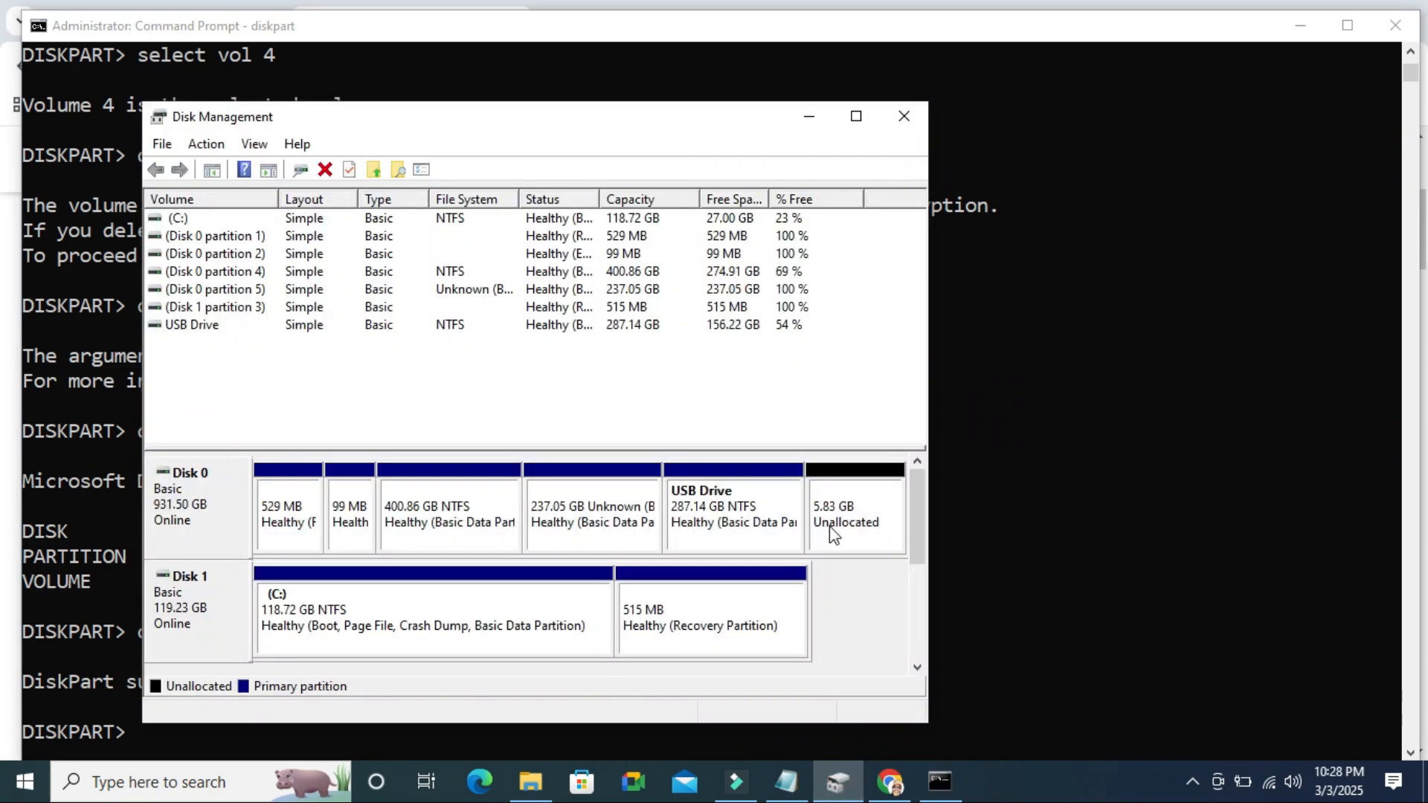
left_click(854, 521)
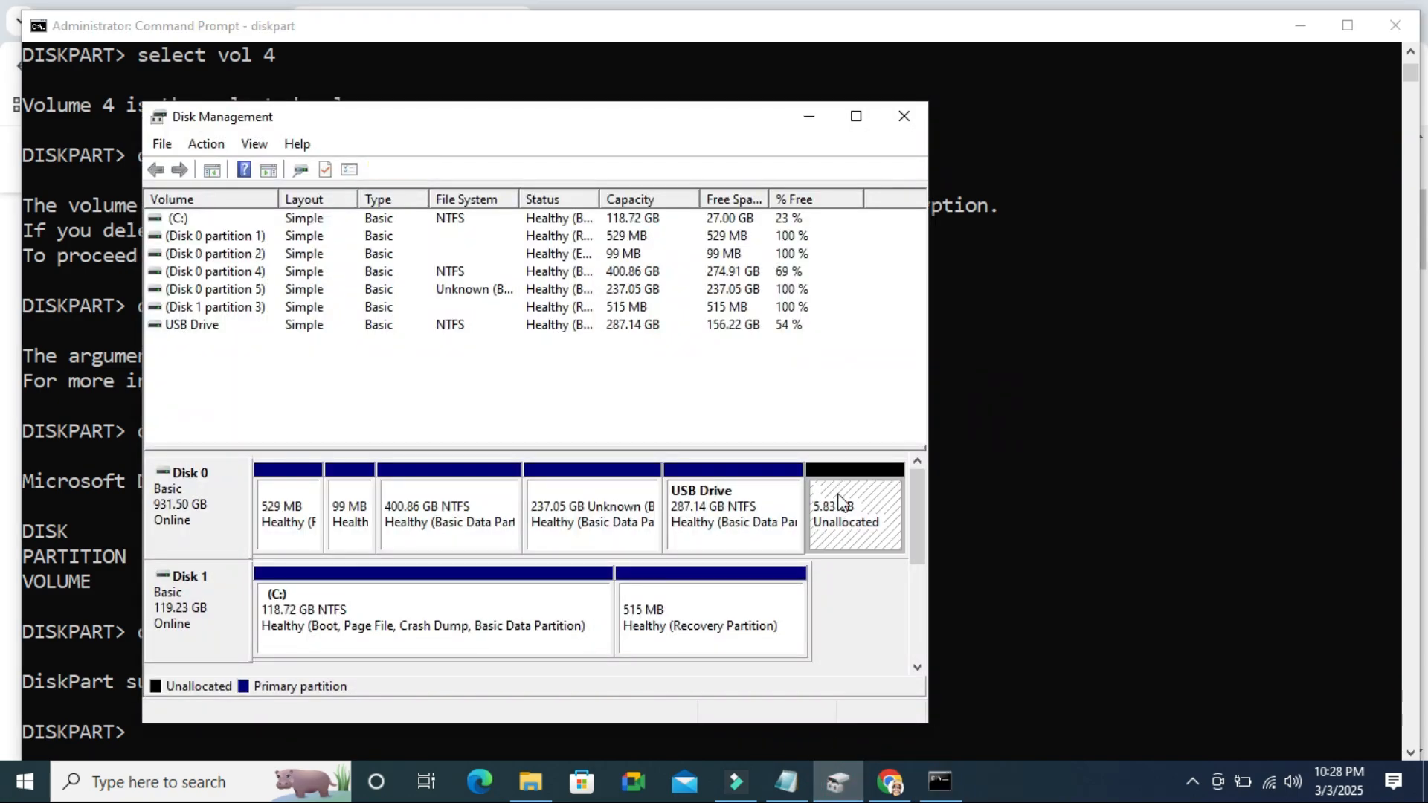
mouse_move(846, 506)
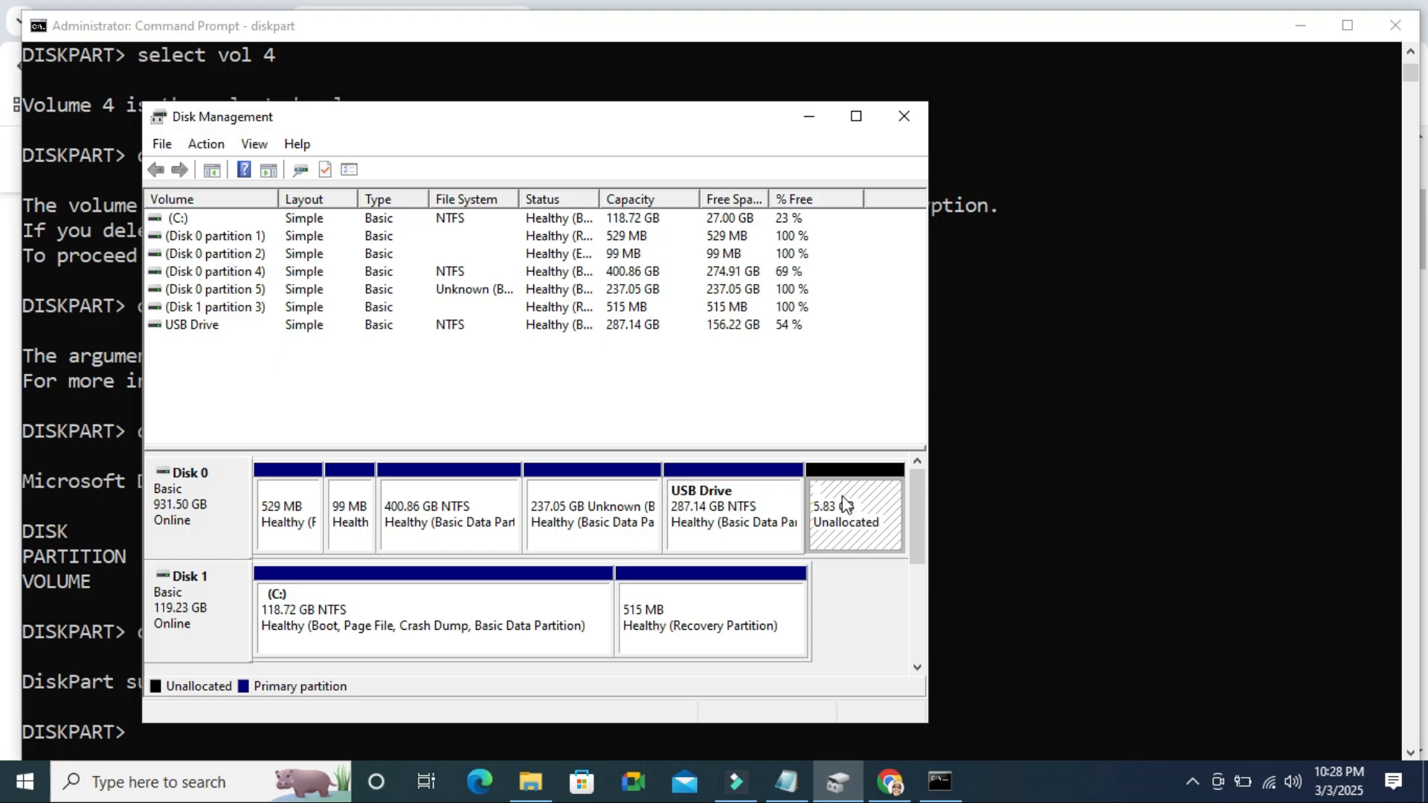
right_click(843, 506)
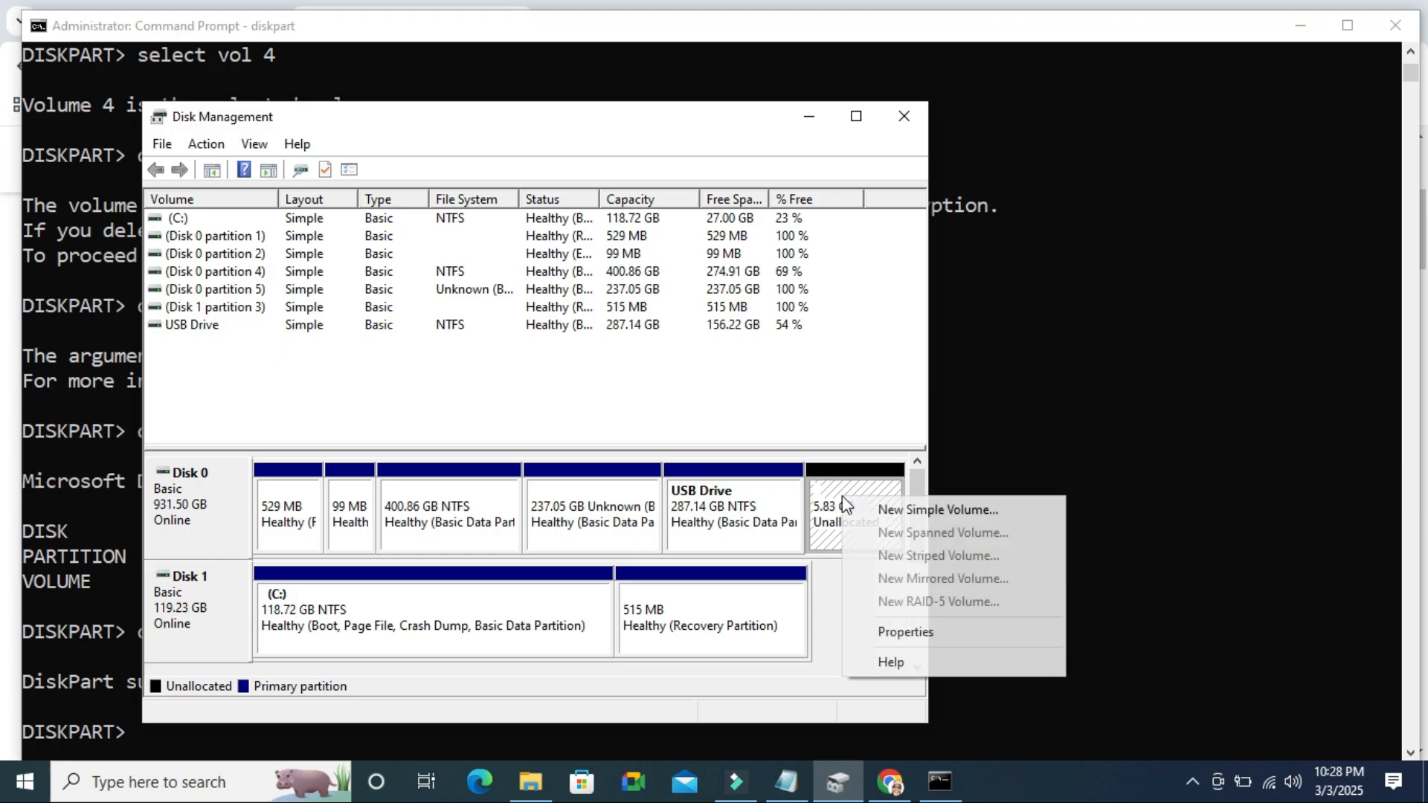
mouse_move(898, 517)
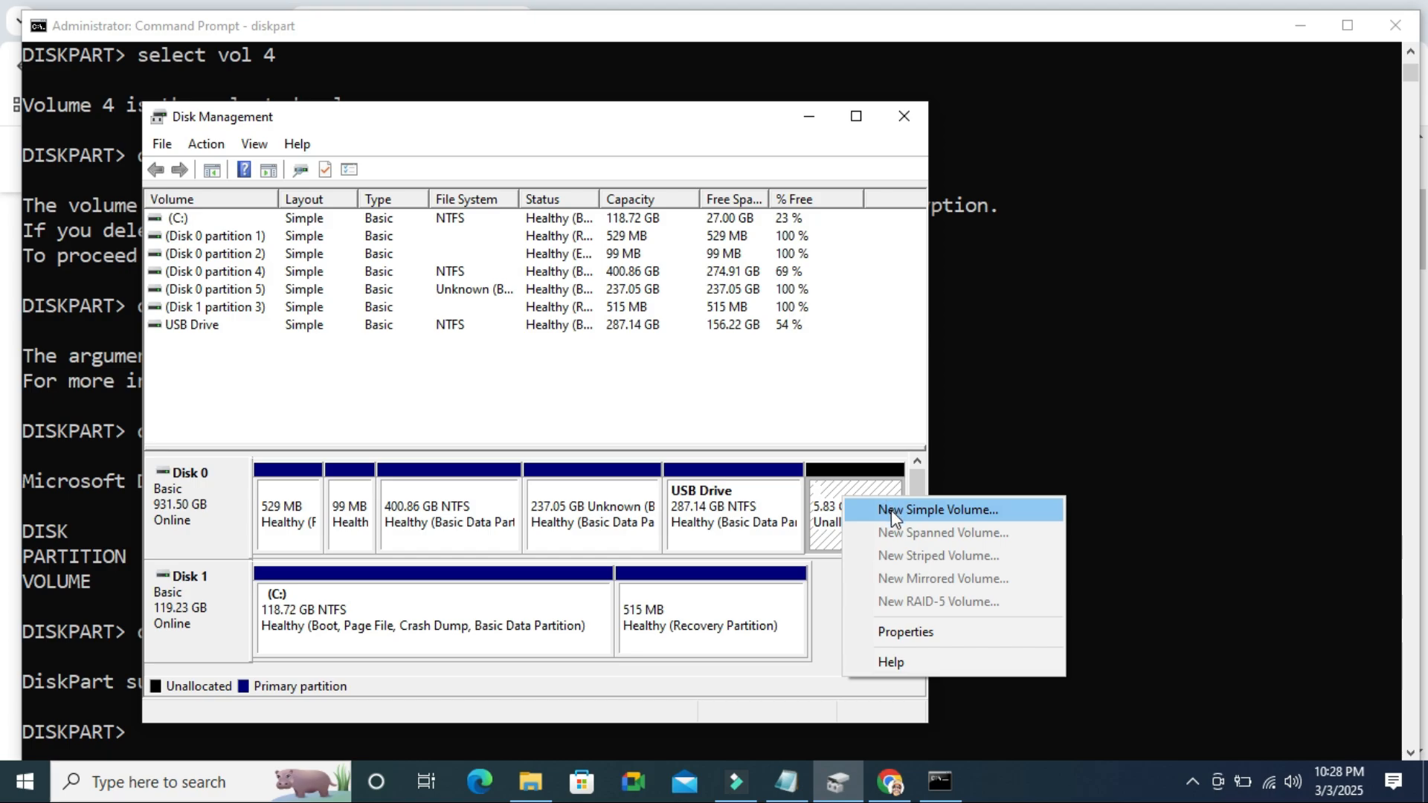
Step: Create a 5966 MB NTFS simple volume named New Volume with drive letter D
left_click(940, 509)
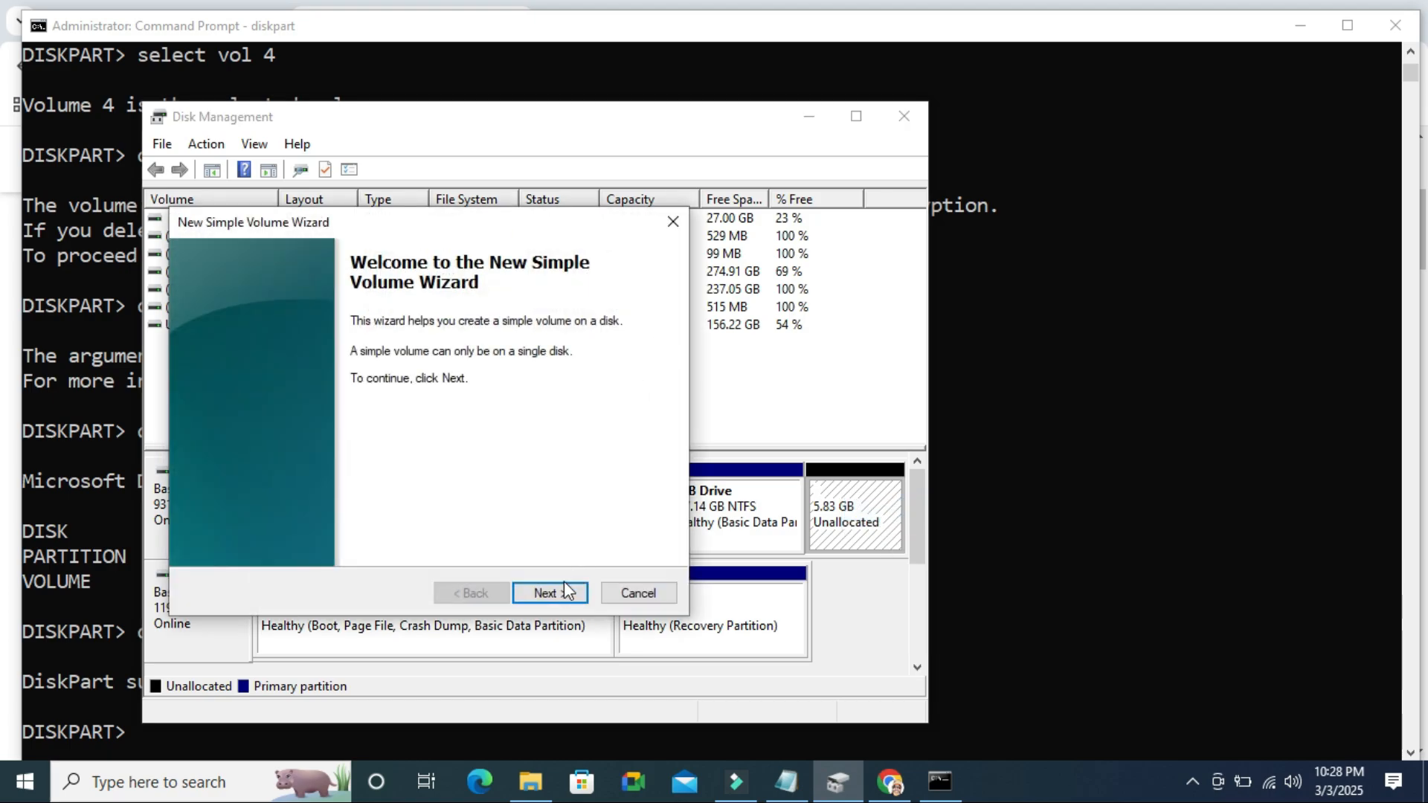
left_click(551, 592)
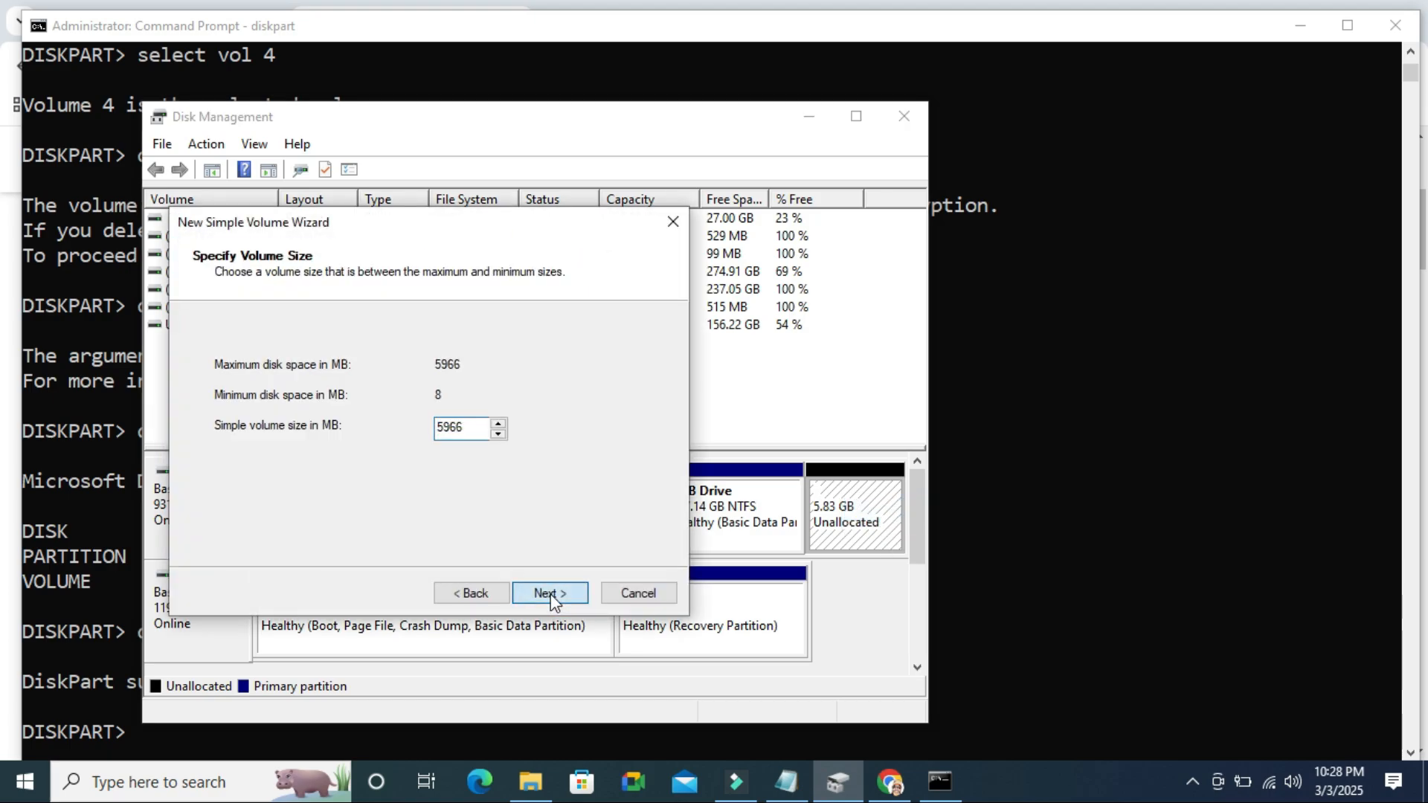
left_click(550, 592)
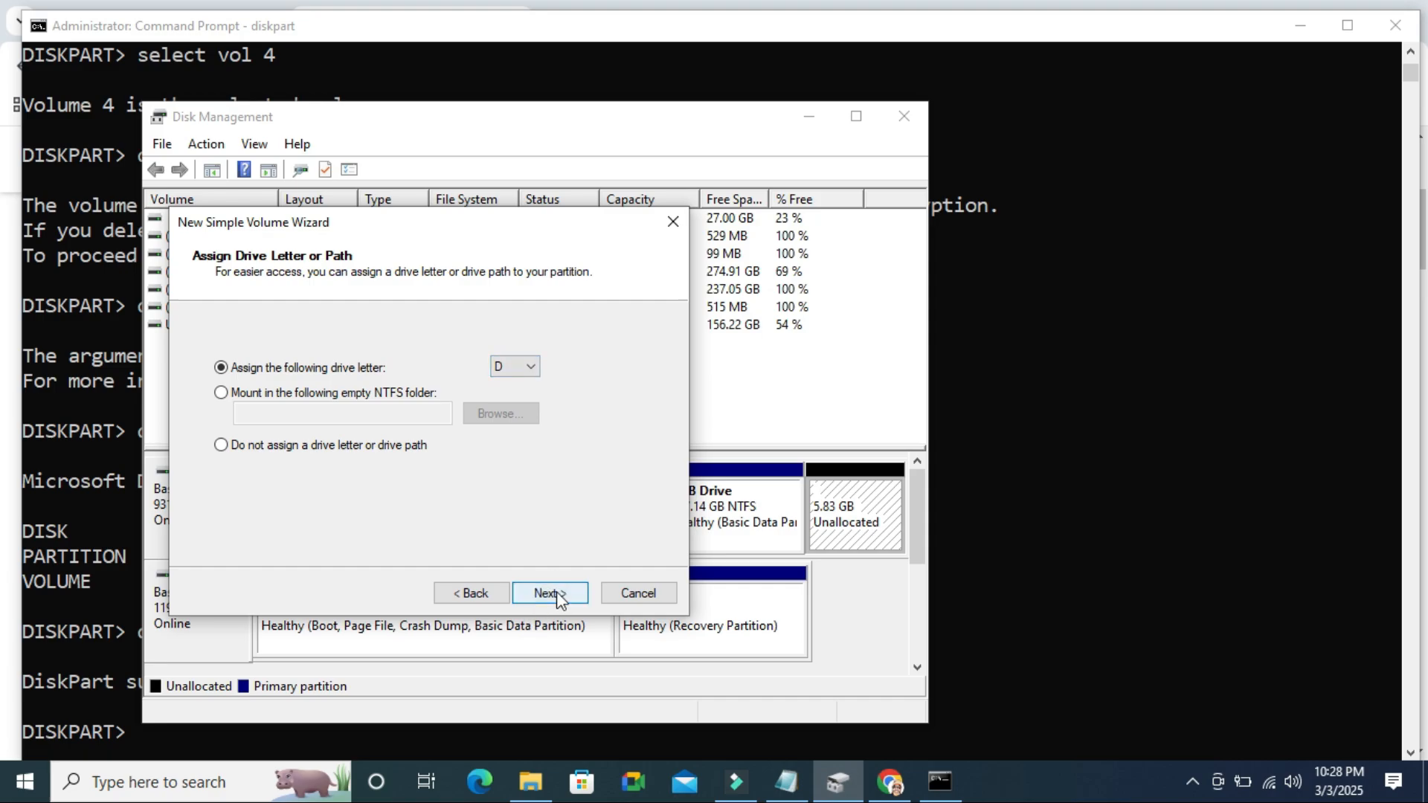
left_click(550, 592)
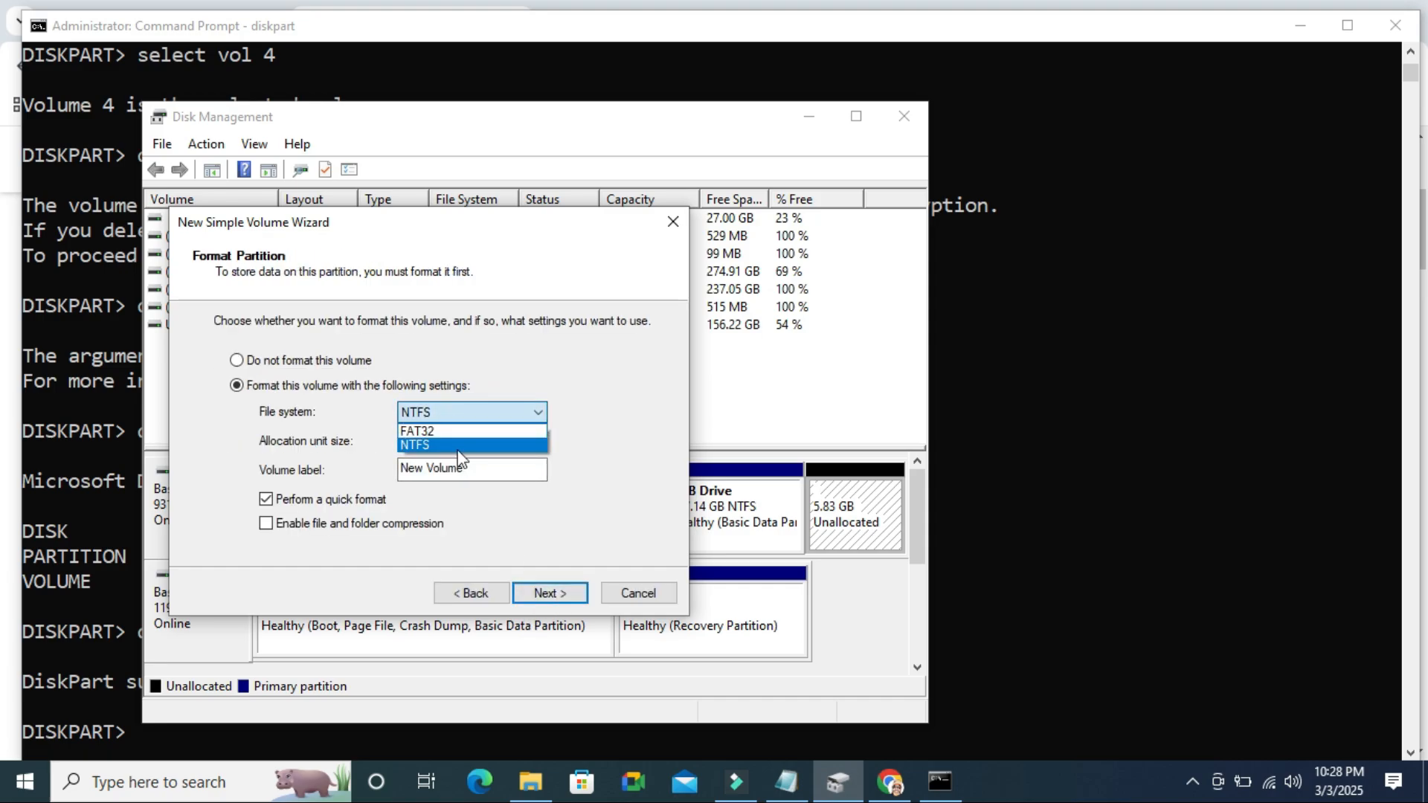
left_click(416, 444)
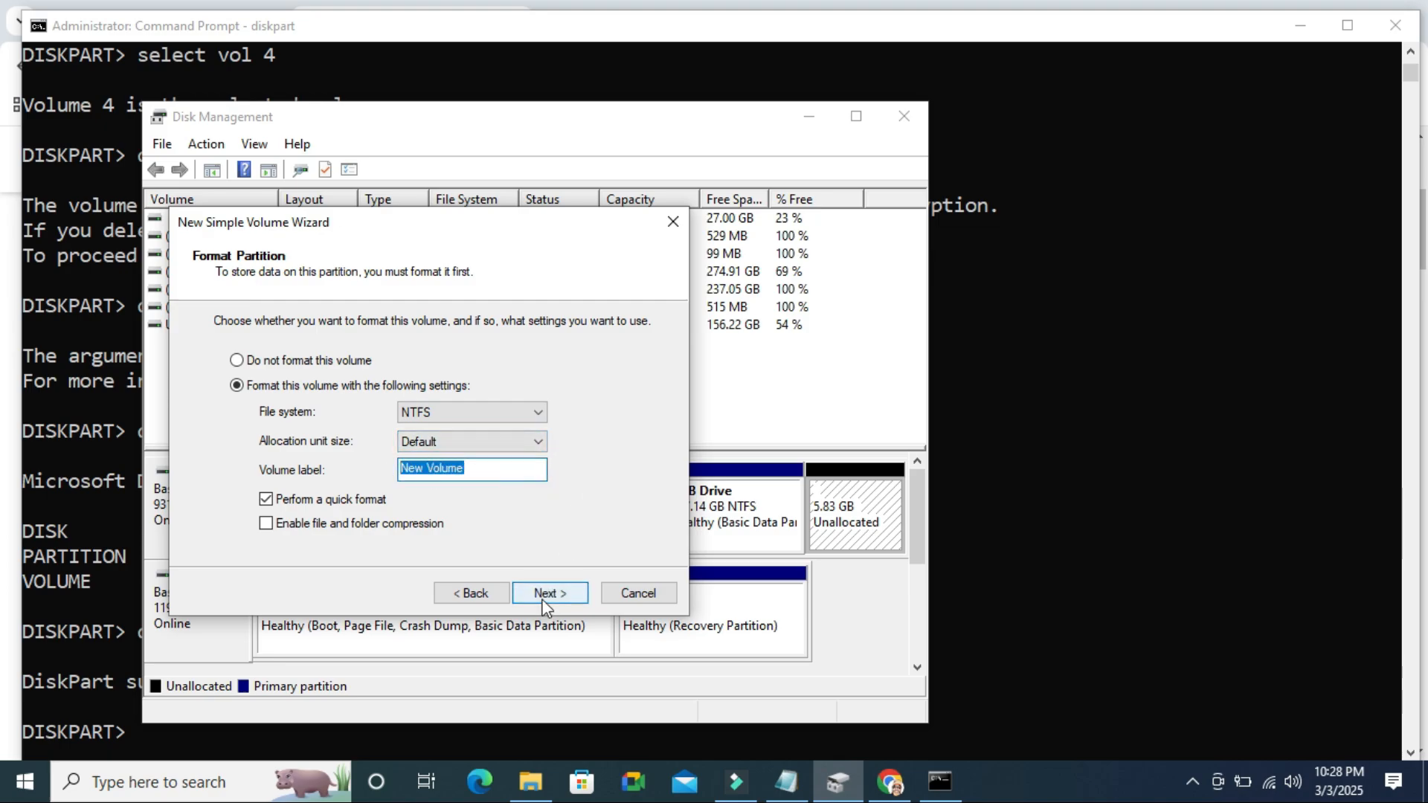
left_click(550, 592)
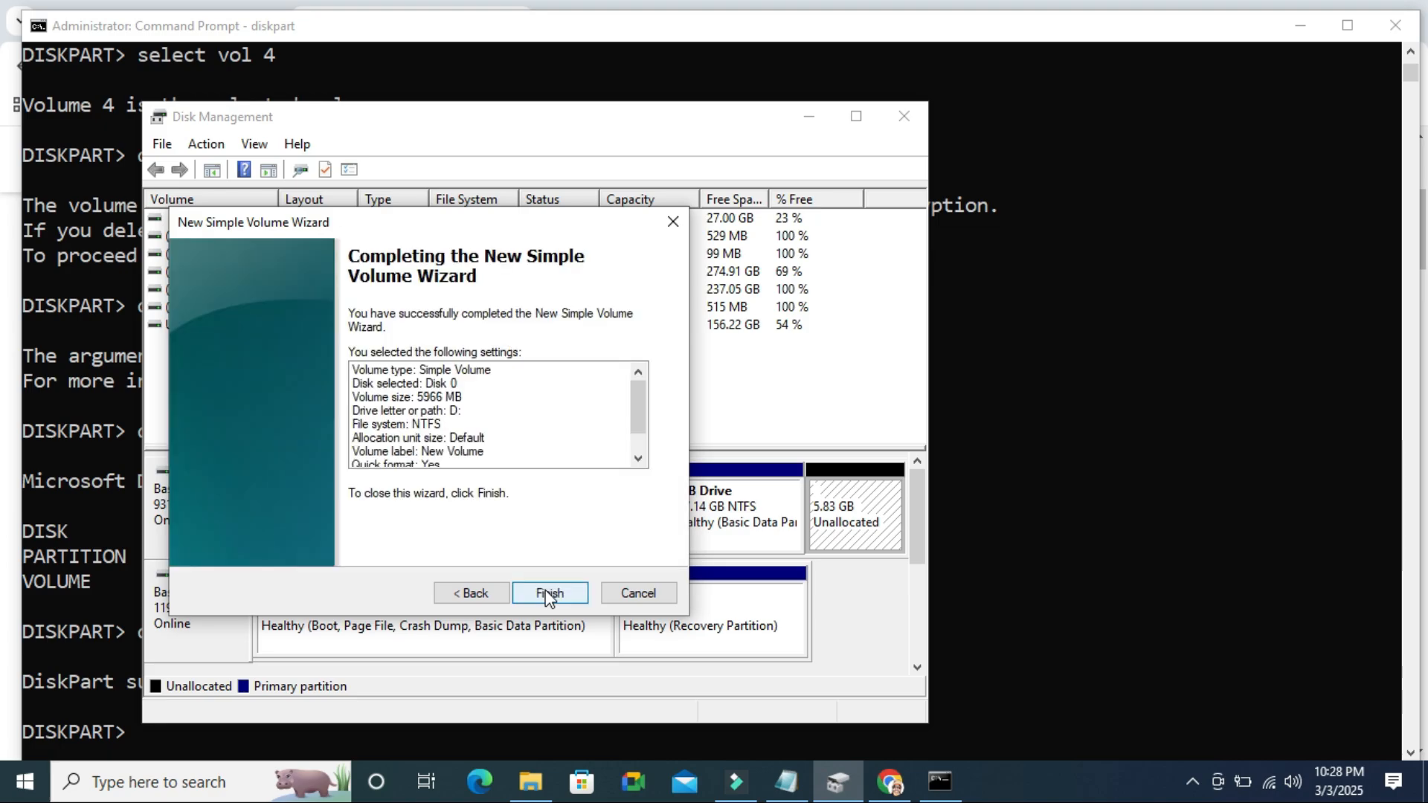
left_click(550, 592)
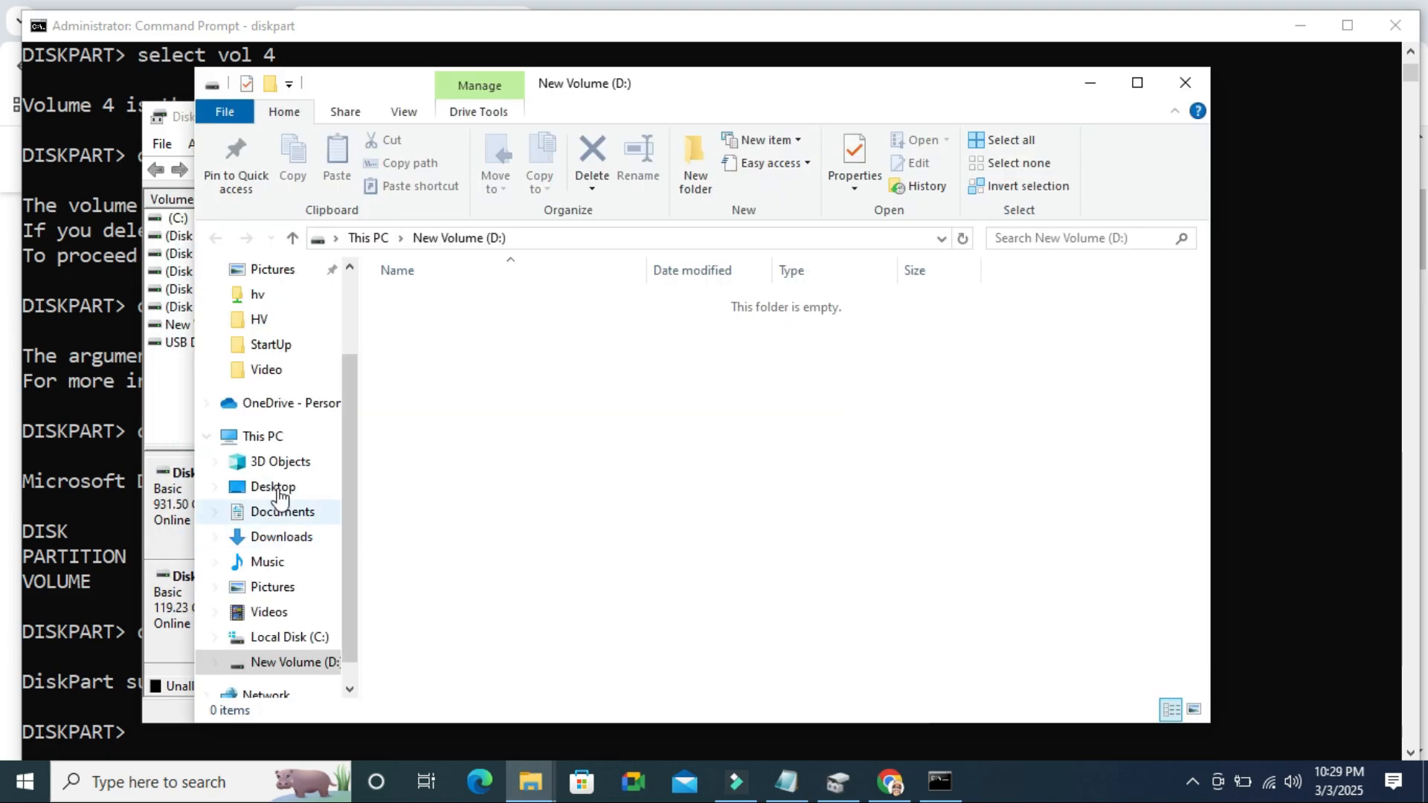
Step: Confirm New Volume (D:) under This PC shows 5.80 GB free of 5.82 GB
left_click(262, 437)
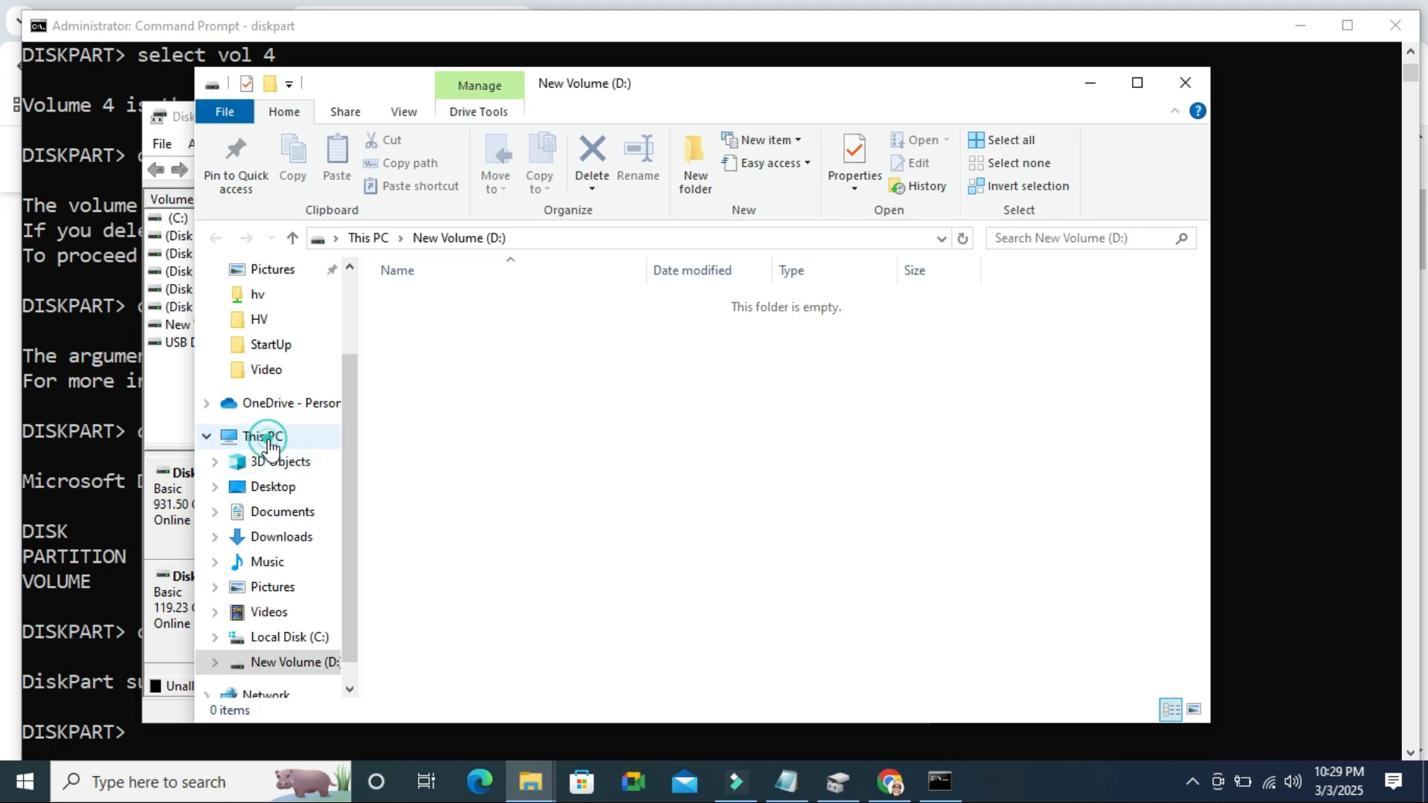
left_click(261, 438)
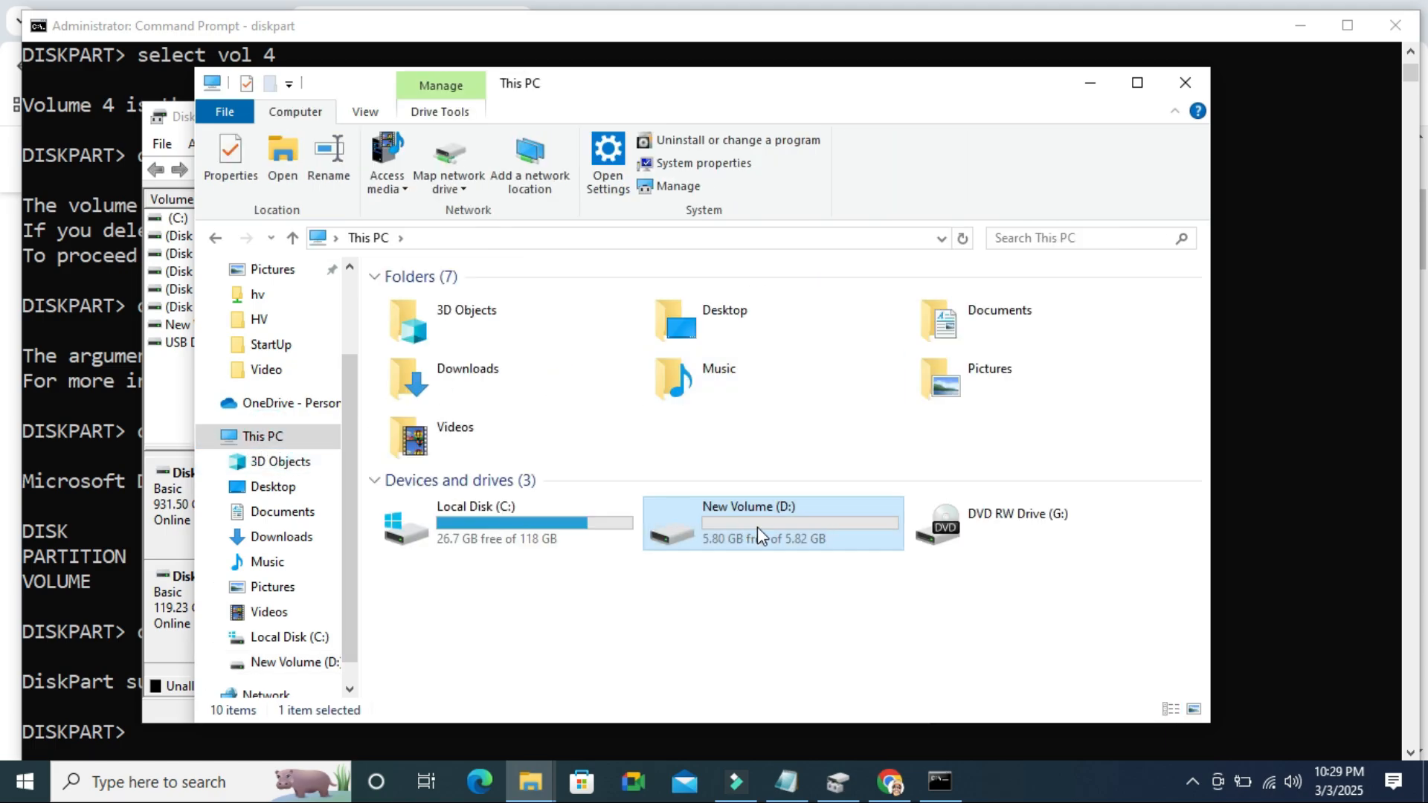
mouse_move(762, 534)
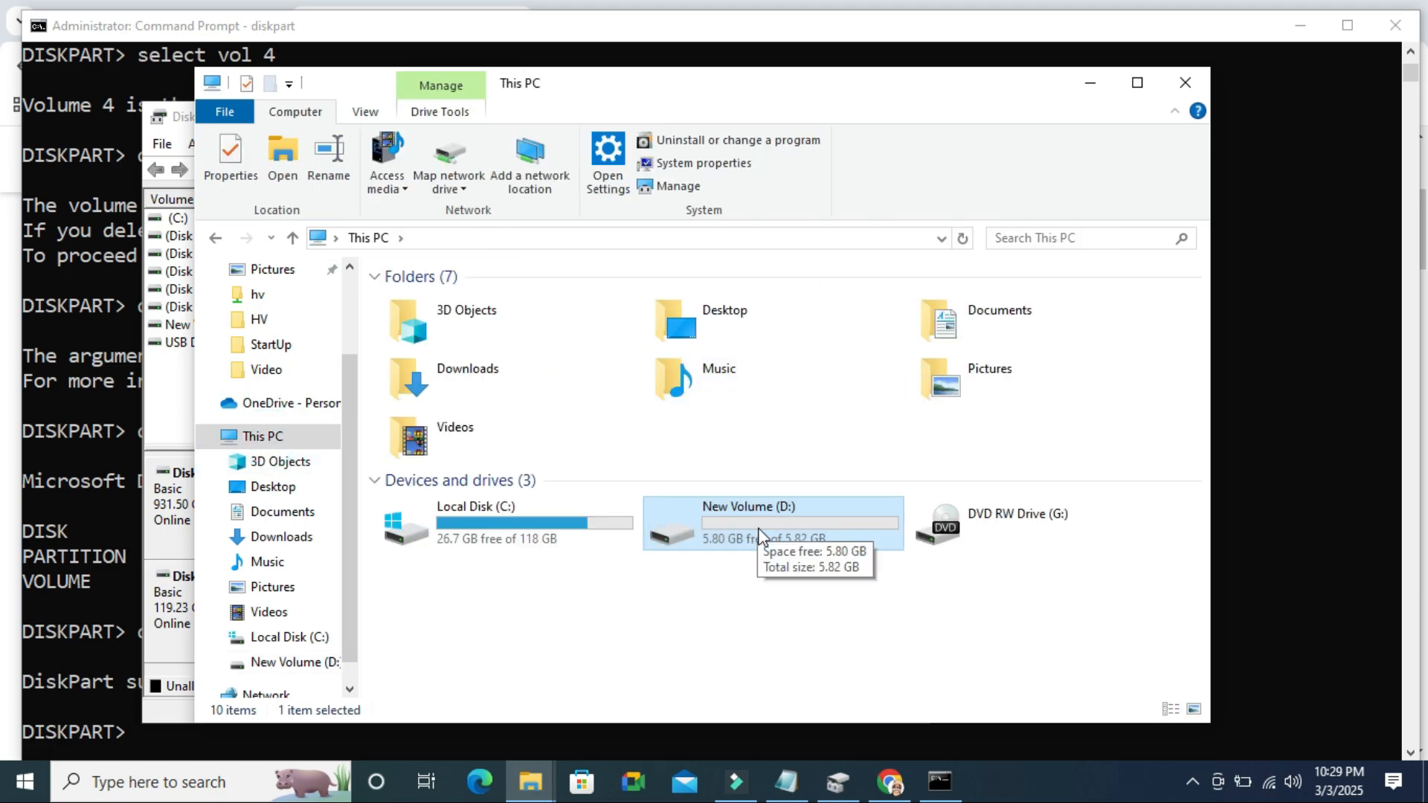